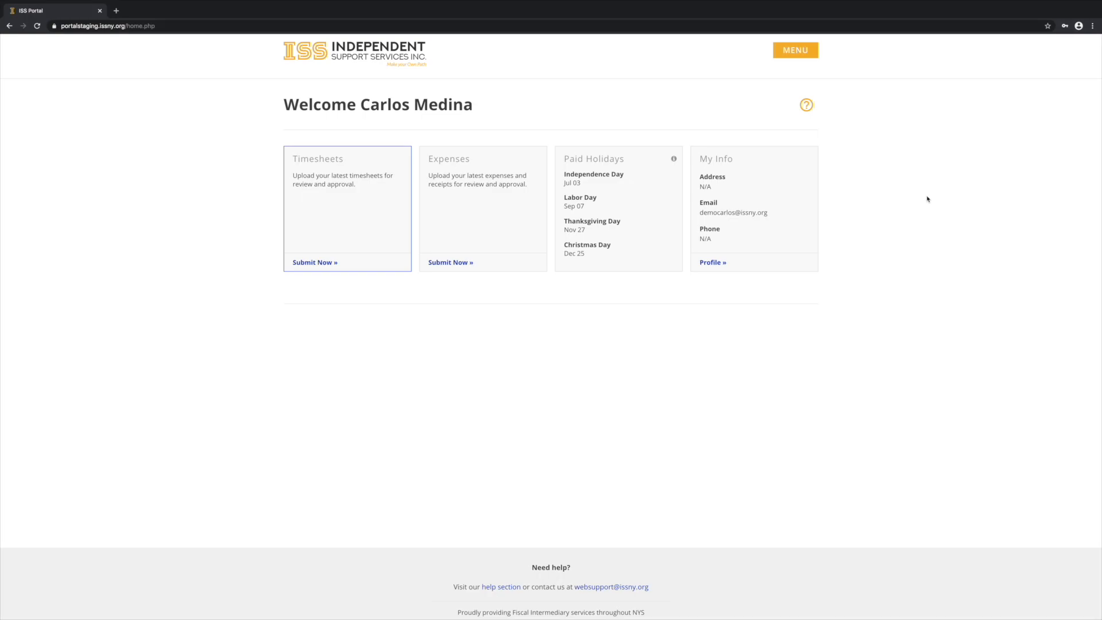
{"action": "mouse_move", "coordinate": [310, 263]}
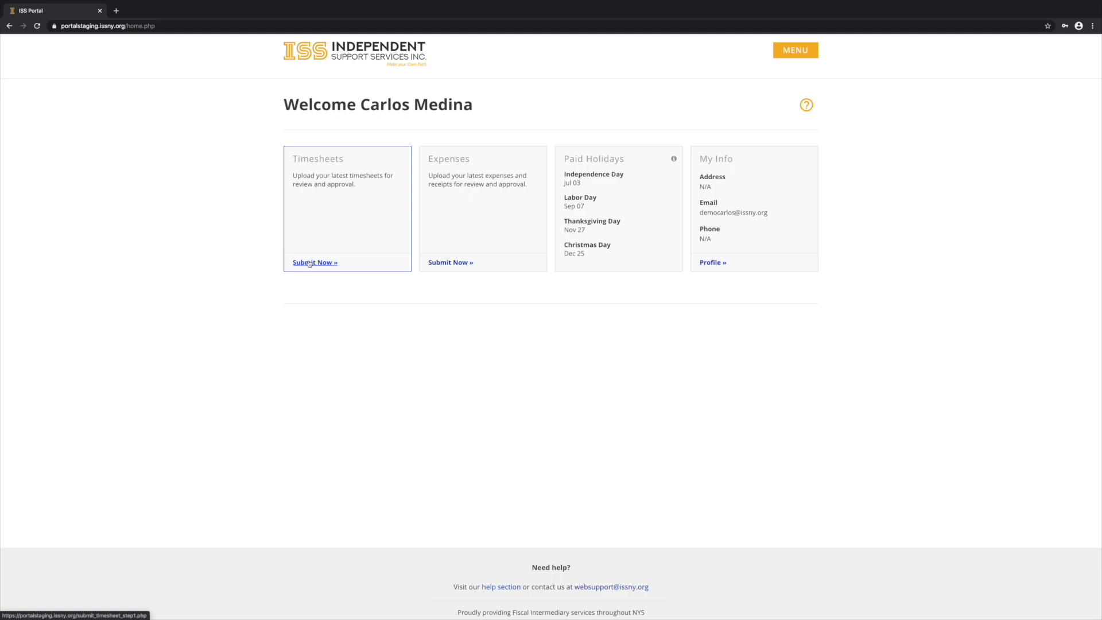
{"action": "left_click", "coordinate": [310, 262]}
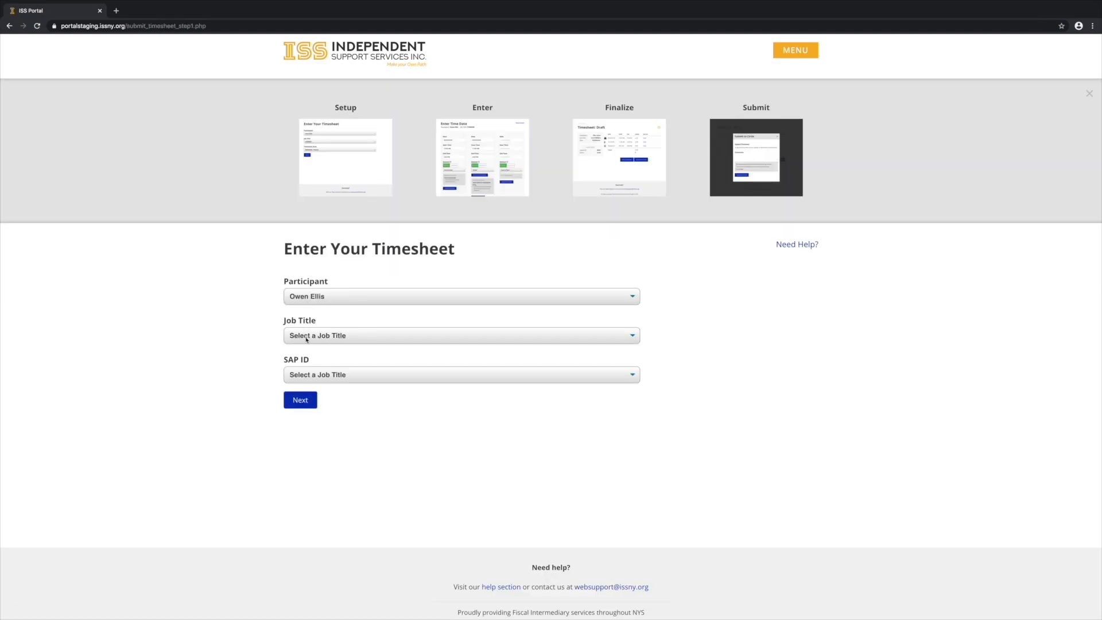
{"action": "left_click", "coordinate": [462, 335]}
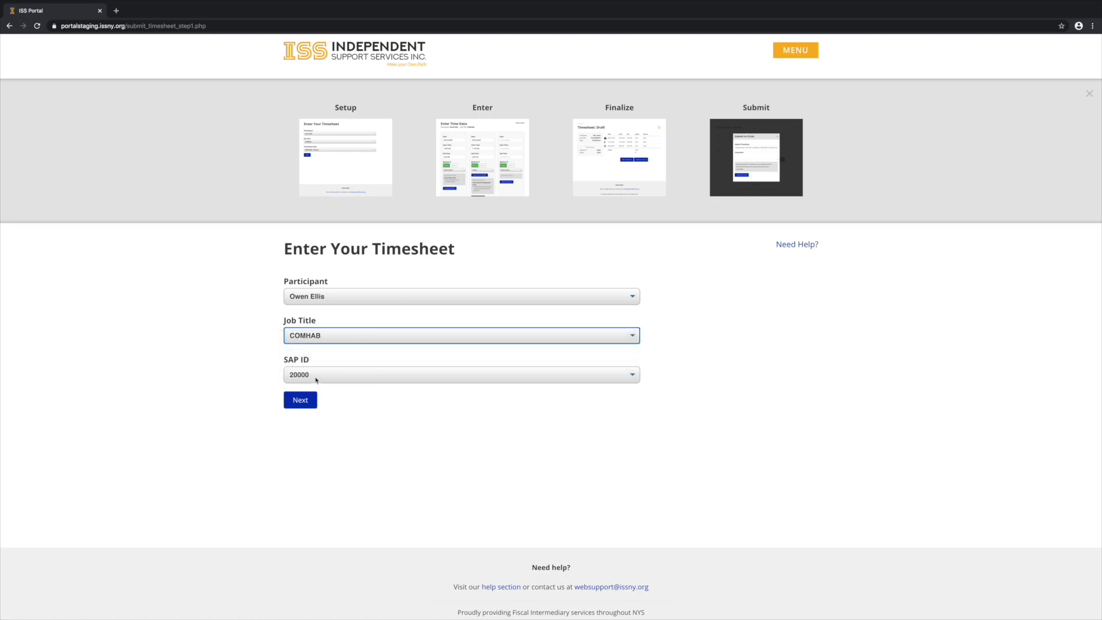
{"action": "mouse_move", "coordinate": [279, 367]}
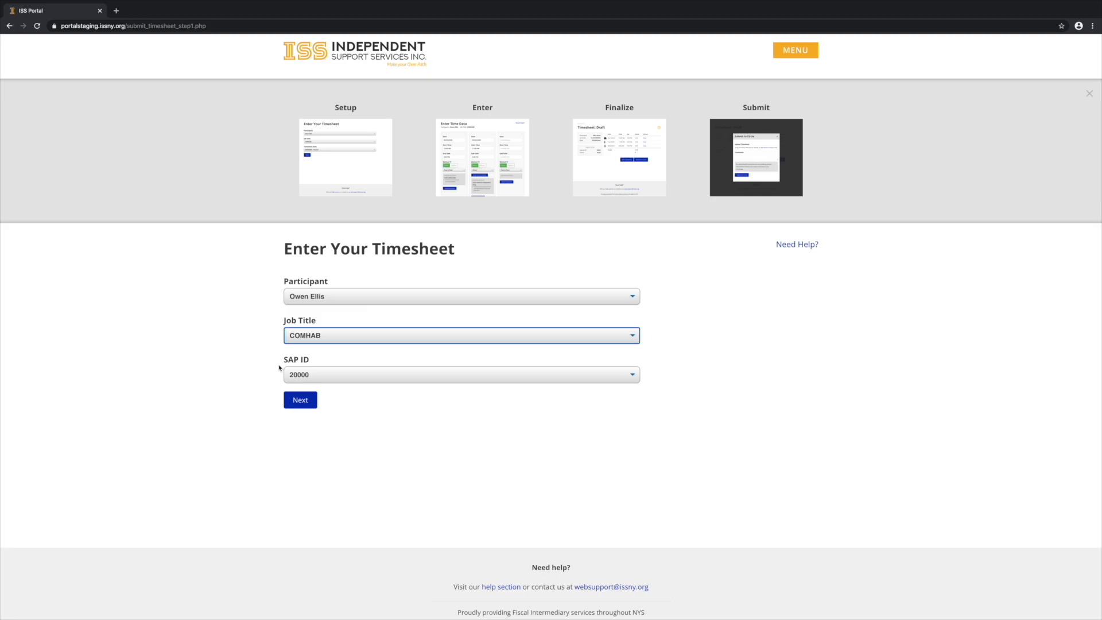
- Proceed to time data entry and date the first entry 06/08/2020
{"action": "left_click", "coordinate": [301, 400]}
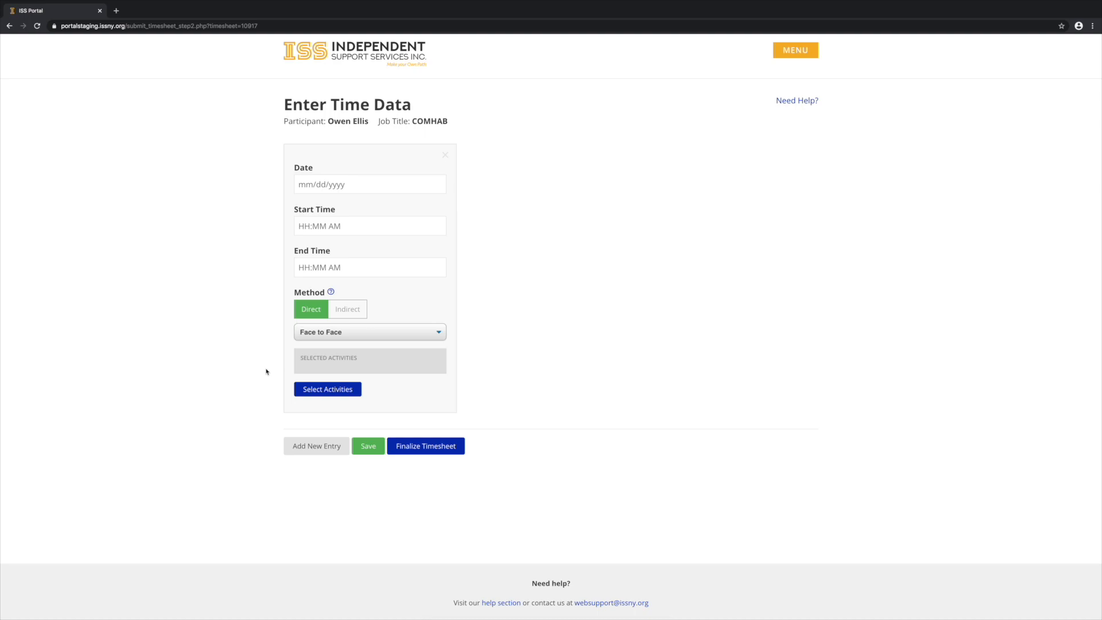
{"action": "mouse_move", "coordinate": [267, 356]}
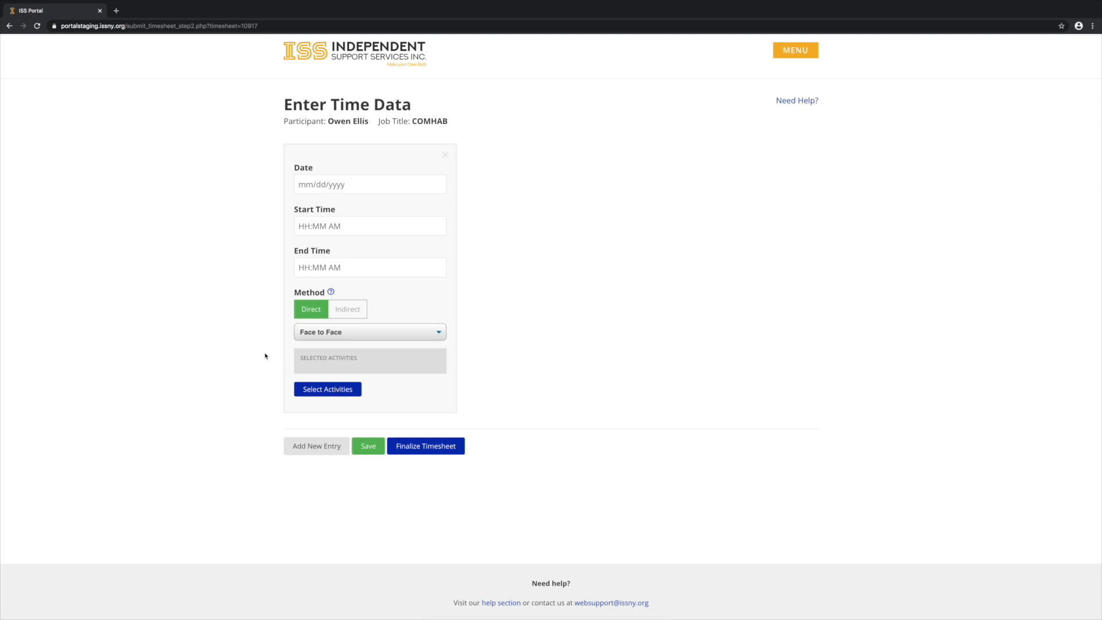
{"action": "mouse_move", "coordinate": [345, 328]}
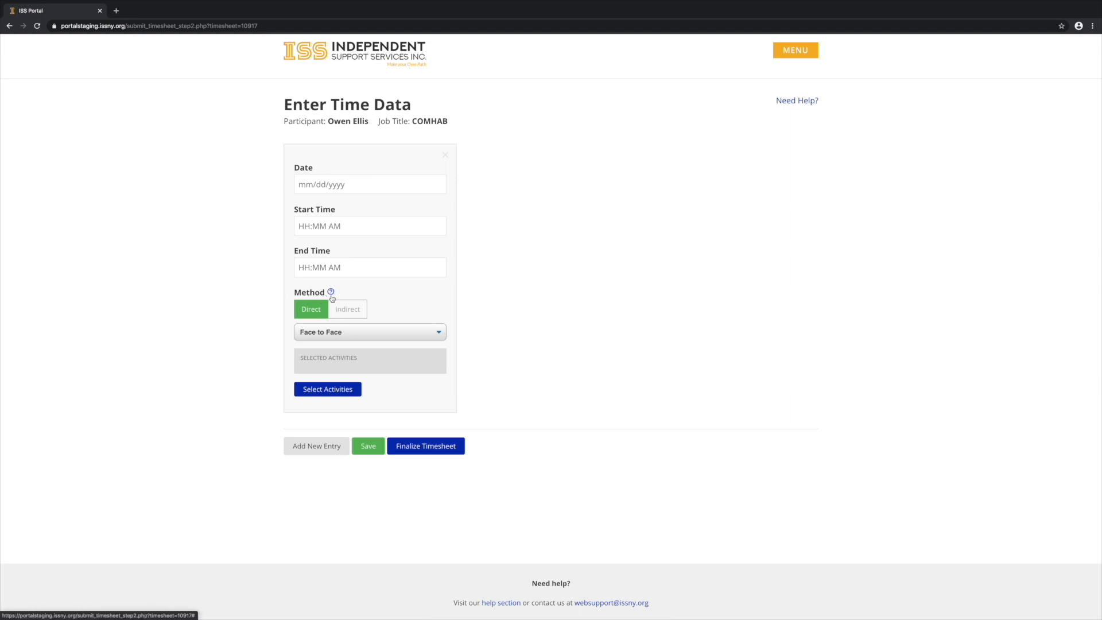
{"action": "left_click", "coordinate": [326, 292]}
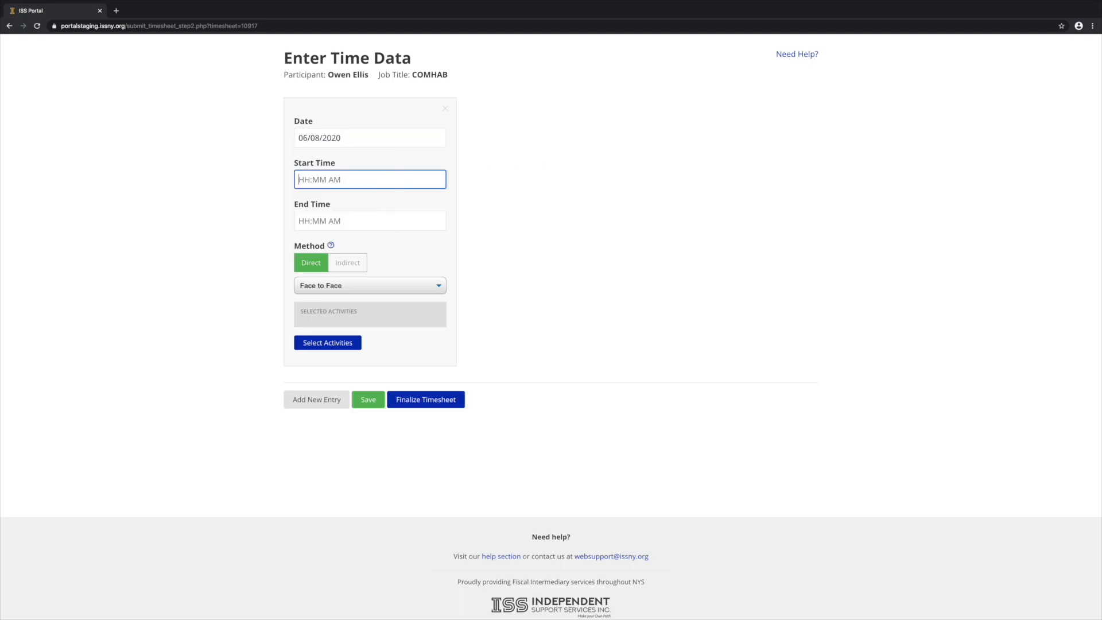
- Set the first entry to 3:00 PM–4:00 PM with the public transportation travel training activity
{"action": "type", "text": "4p"}
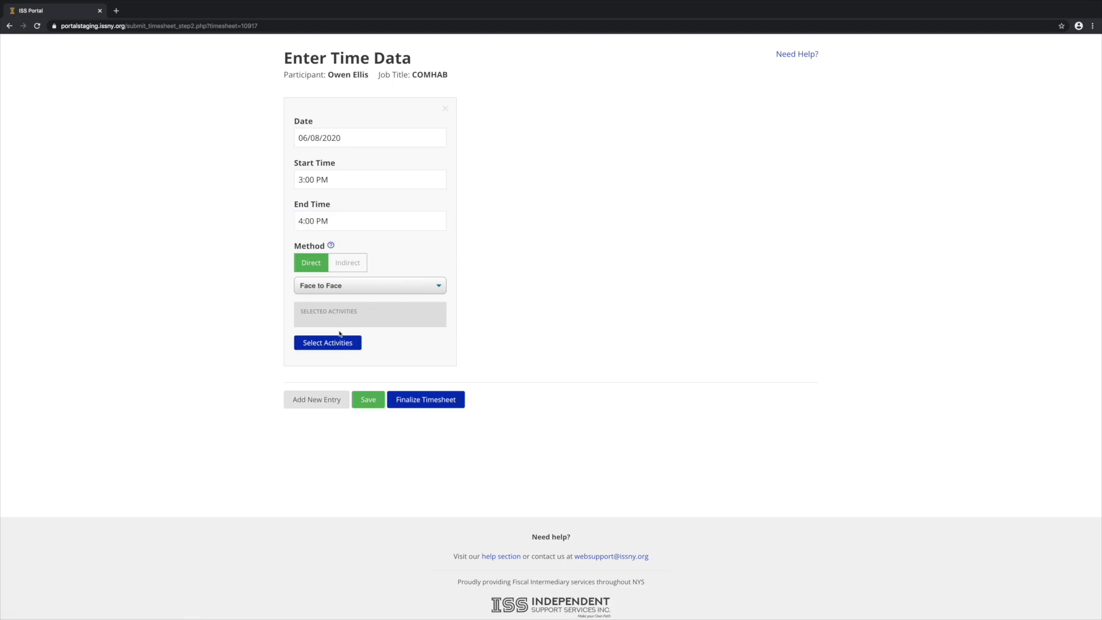
{"action": "left_click", "coordinate": [327, 342]}
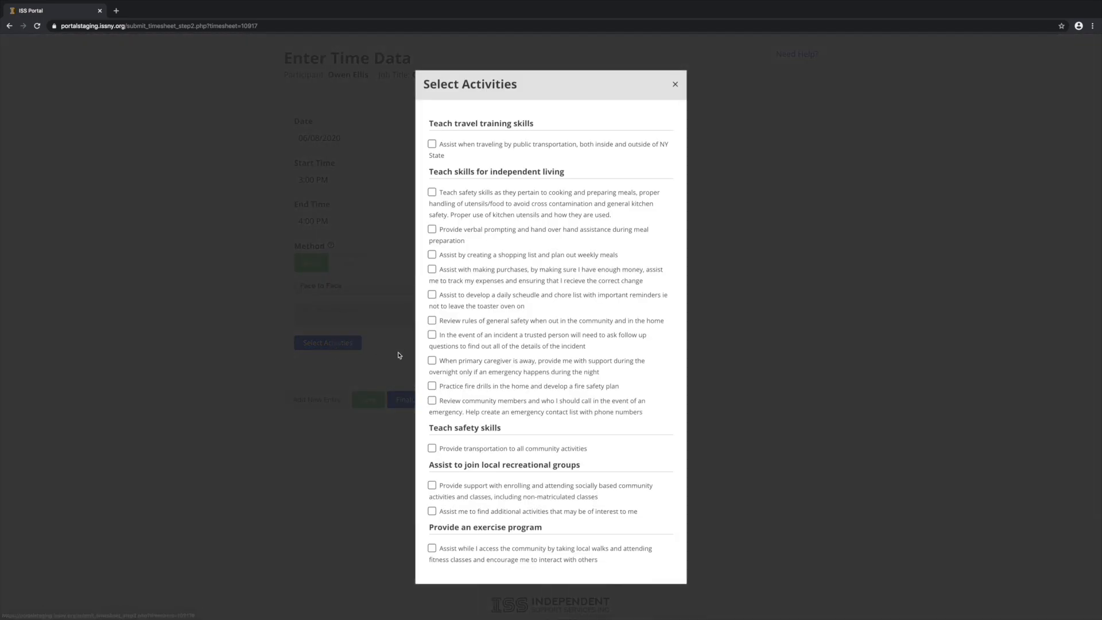
{"action": "left_click", "coordinate": [675, 83]}
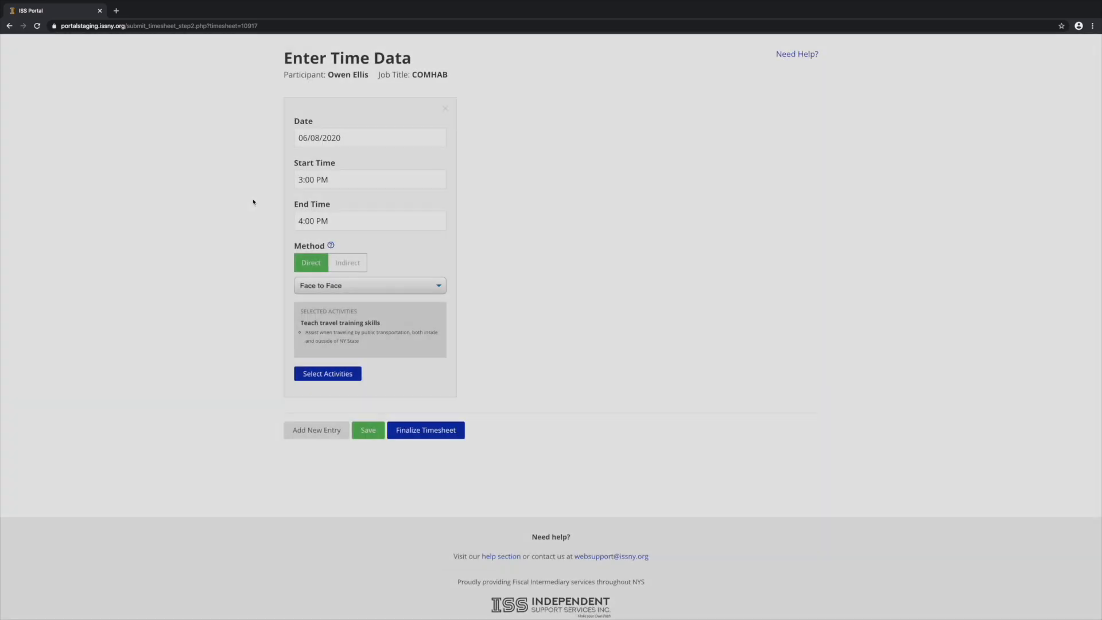
{"action": "left_click", "coordinate": [297, 434]}
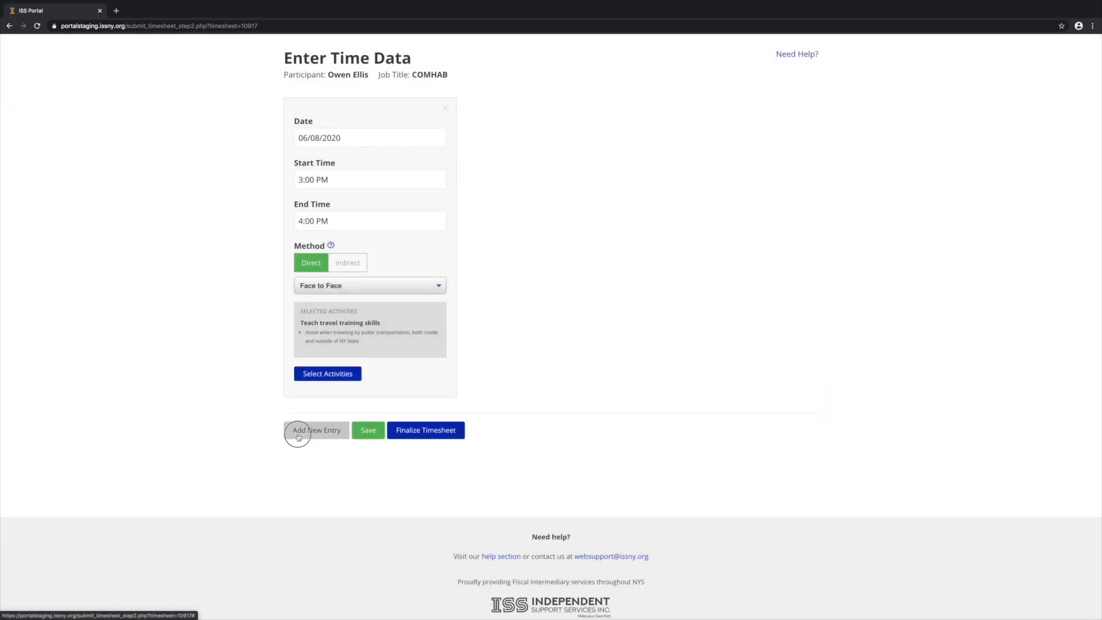
- Add a second entry for 06/09/2020, 4:00 PM–5:00 PM, with Virtual method
{"action": "left_click", "coordinate": [316, 430]}
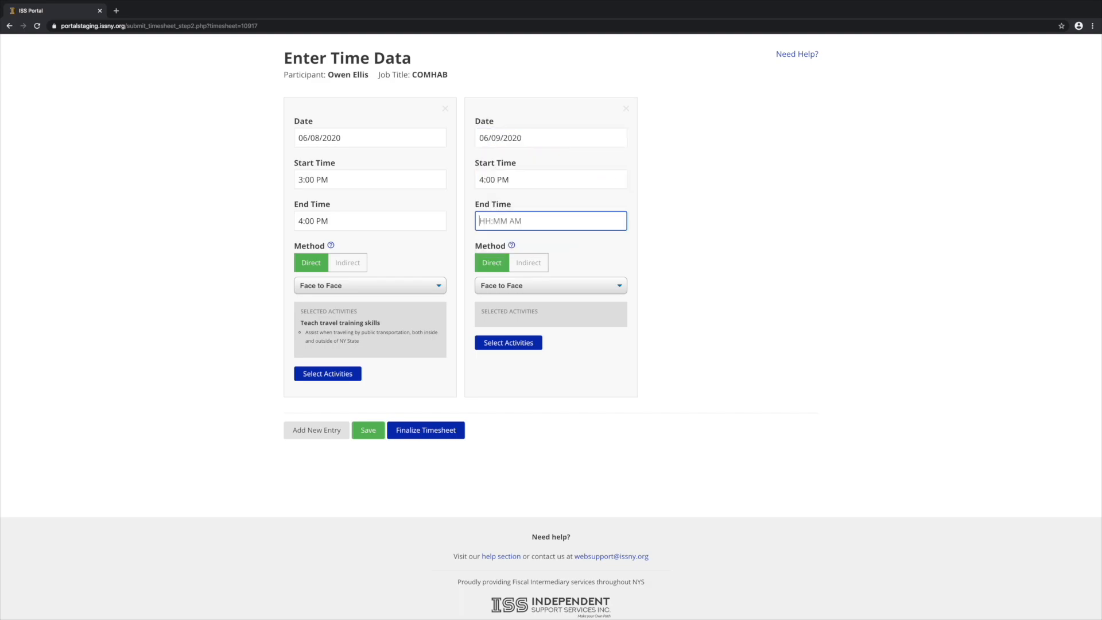
{"action": "left_click", "coordinate": [551, 285]}
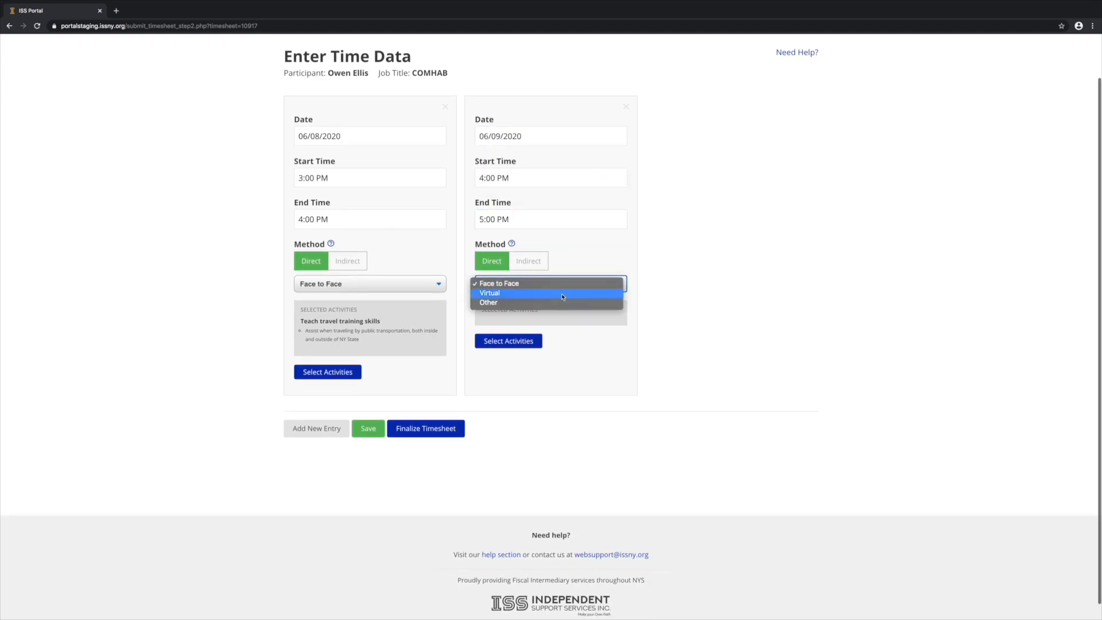
{"action": "left_click", "coordinate": [489, 293]}
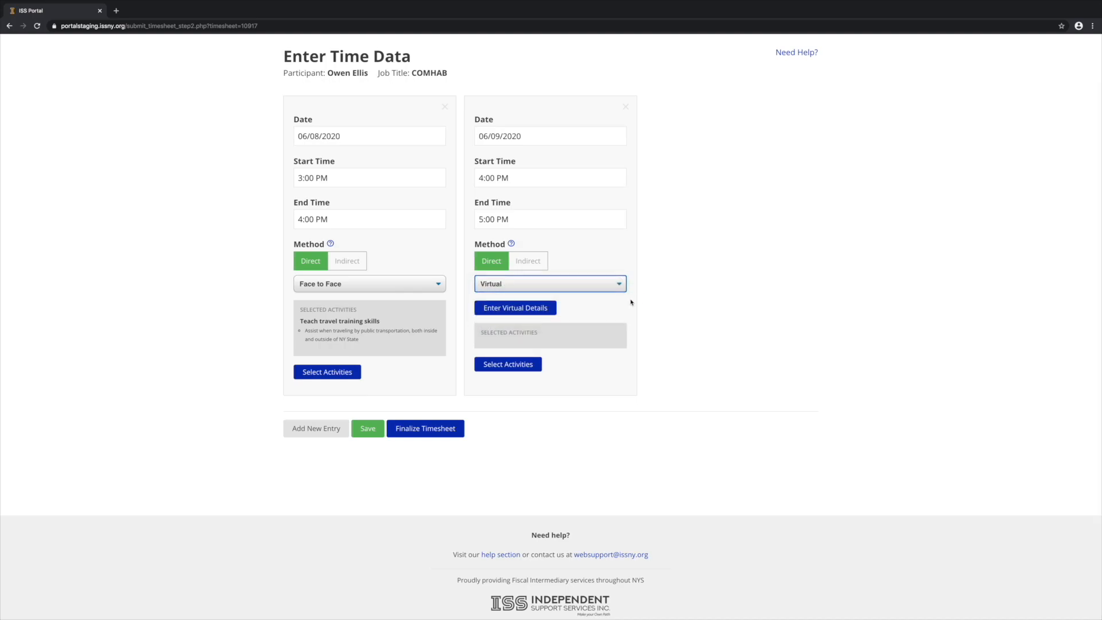
- Save virtual details: Skype software, both locations home, attendees, no technical issues
{"action": "left_click", "coordinate": [514, 308]}
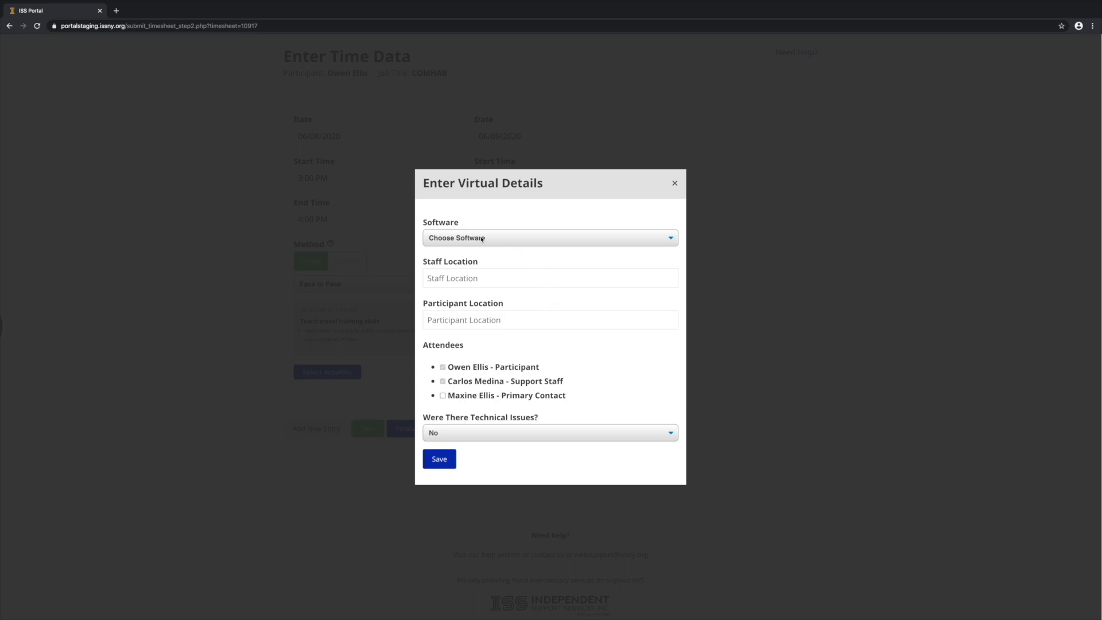
{"action": "left_click", "coordinate": [550, 238]}
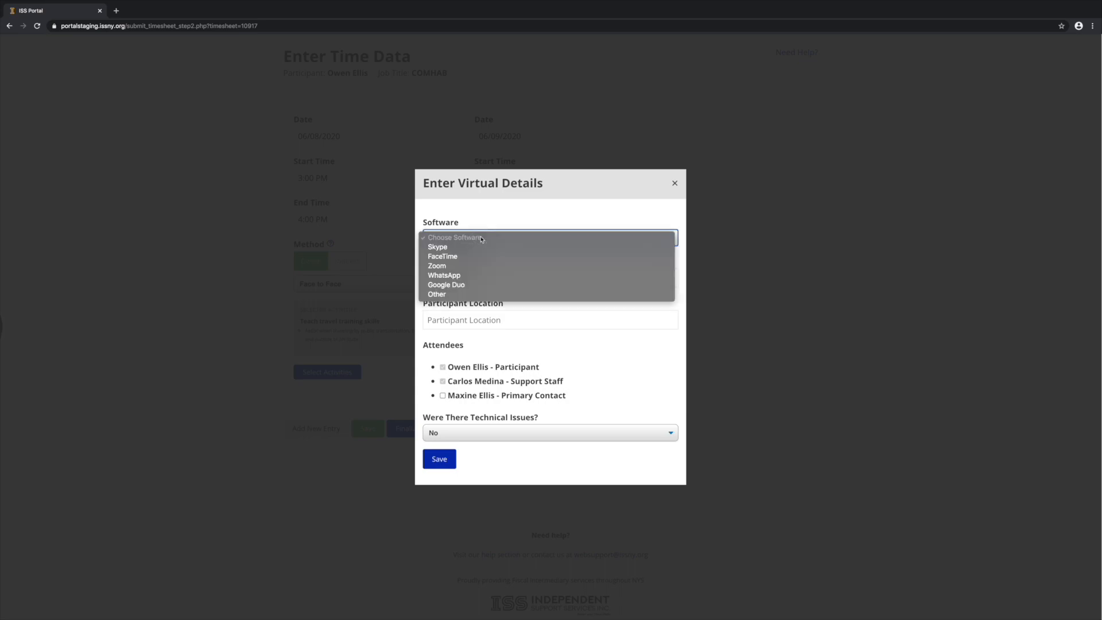
{"action": "mouse_move", "coordinate": [455, 294]}
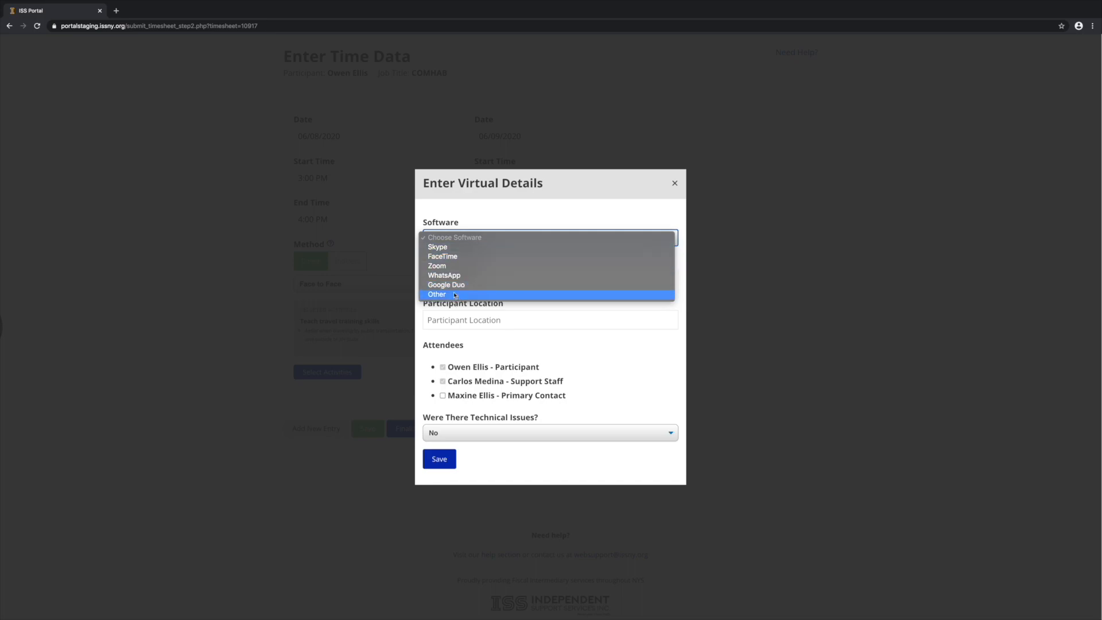
{"action": "left_click", "coordinate": [436, 294]}
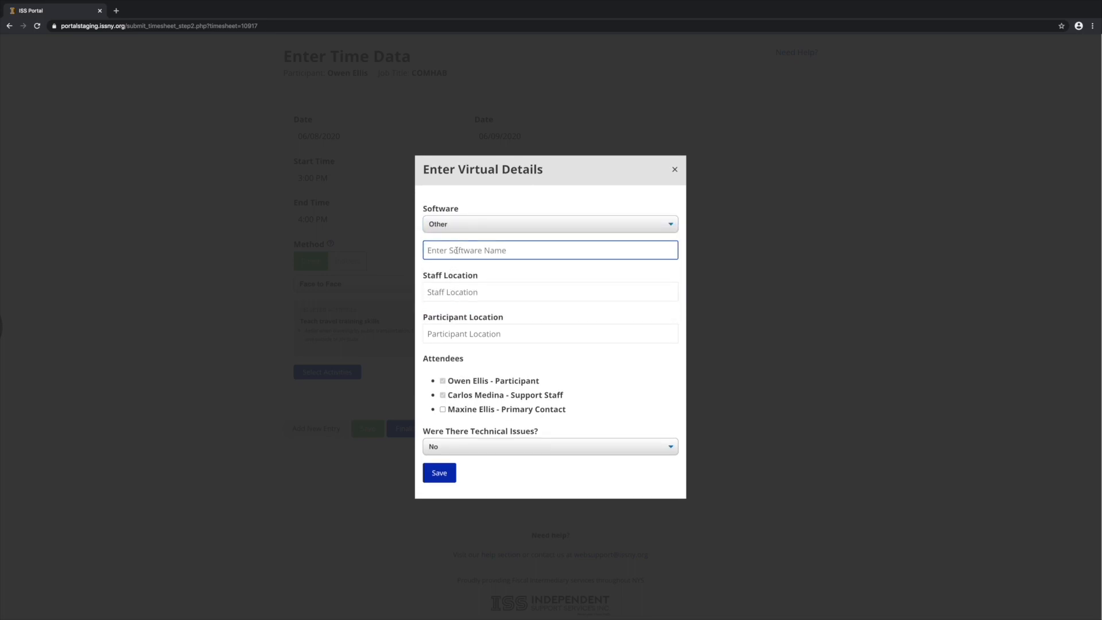
{"action": "left_click", "coordinate": [550, 224]}
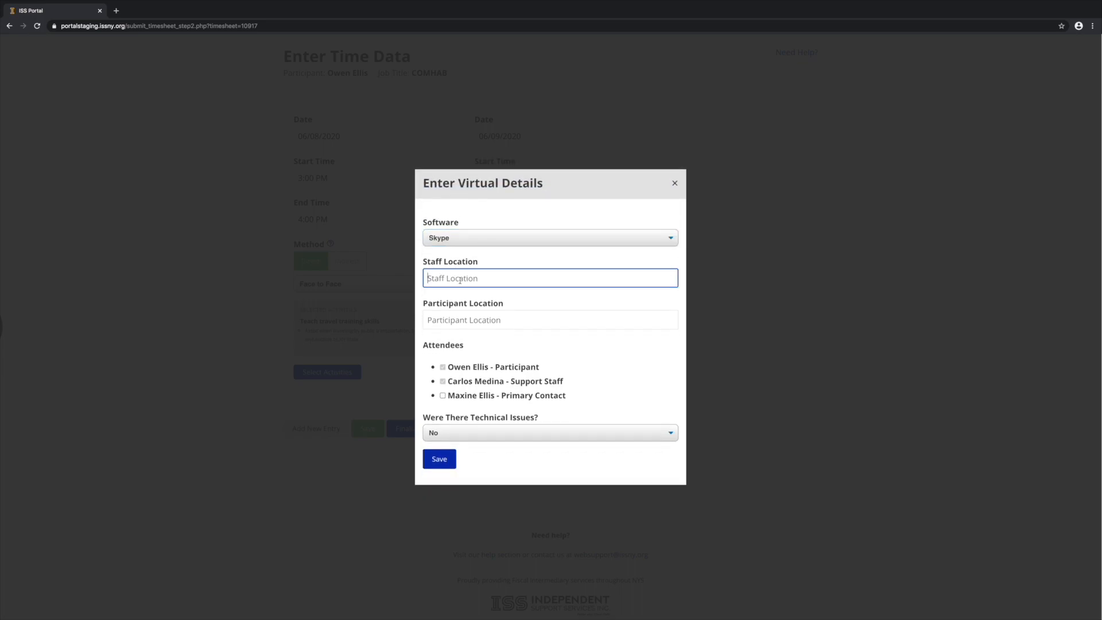
{"action": "type", "text": "home"}
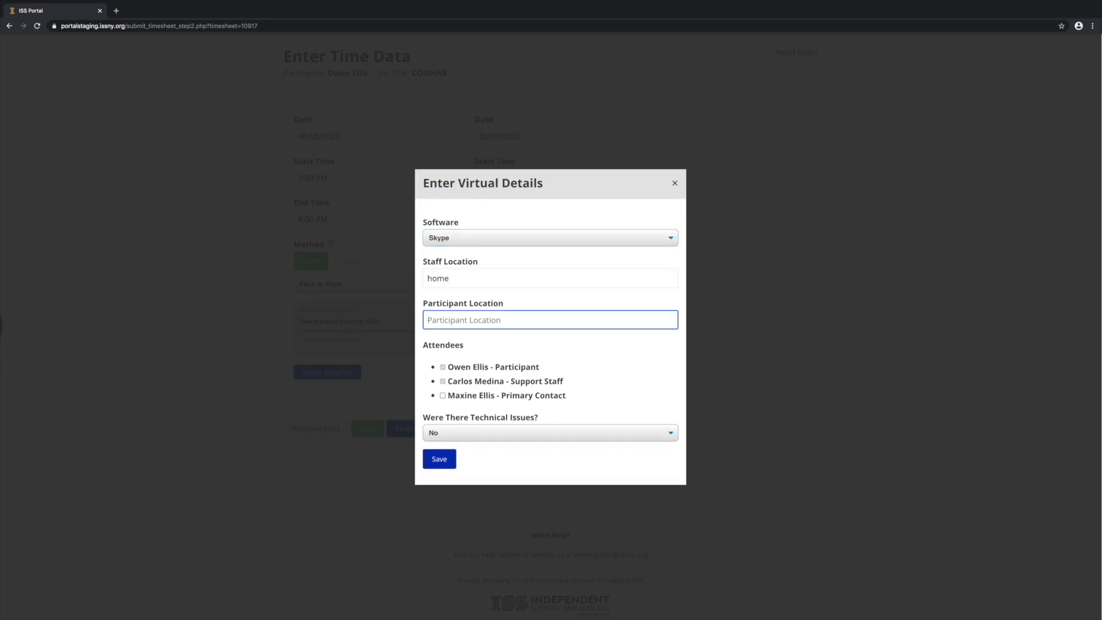
{"action": "type", "text": "home"}
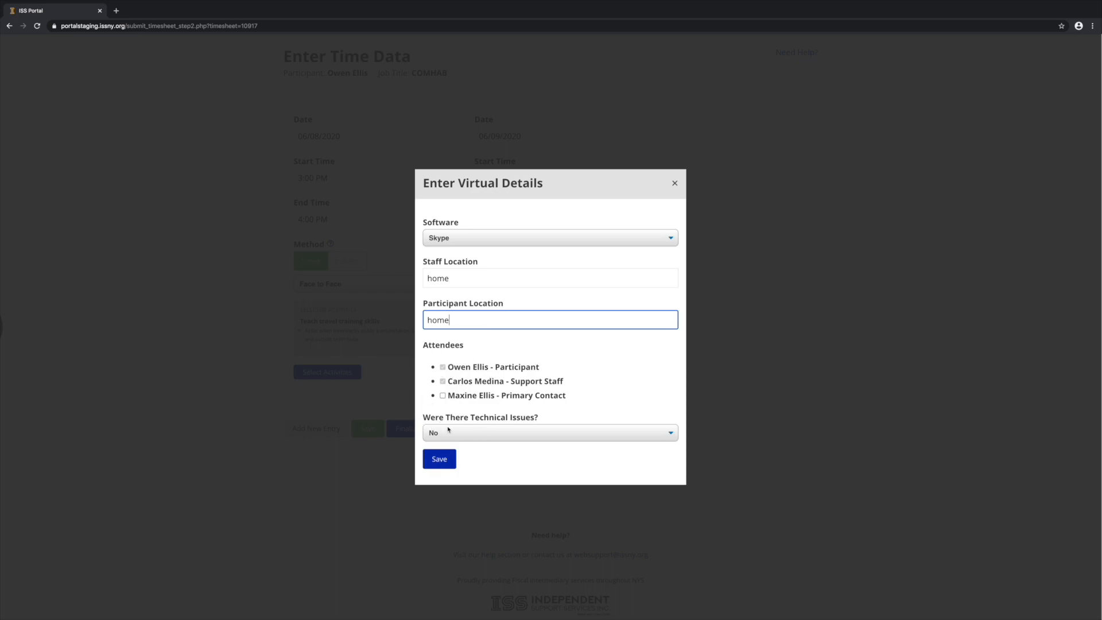
{"action": "mouse_move", "coordinate": [453, 434]}
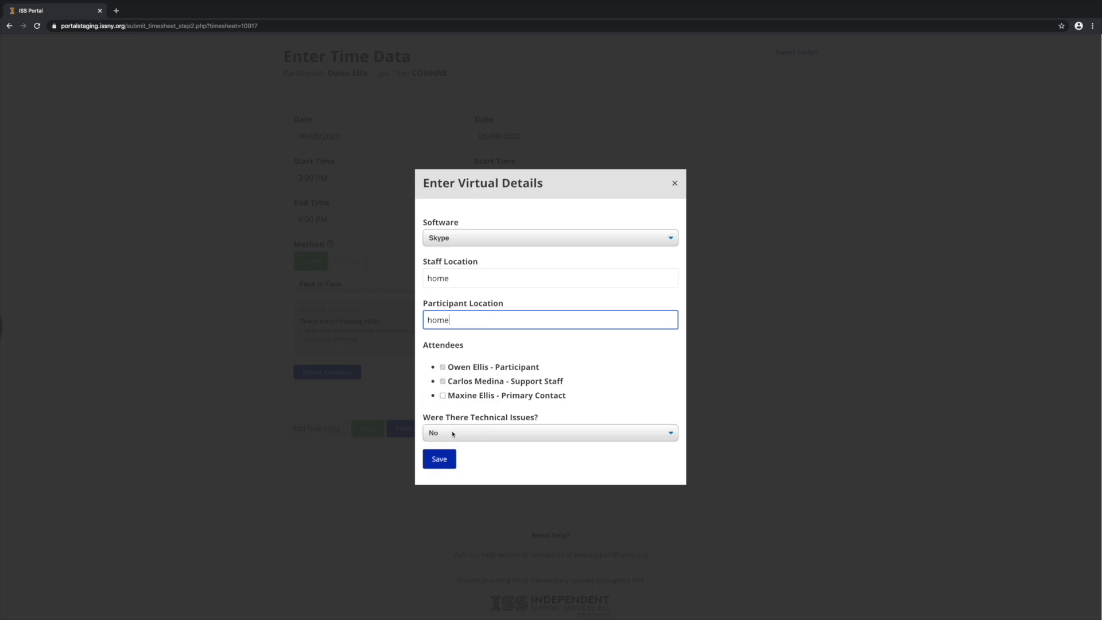
{"action": "left_click", "coordinate": [550, 433]}
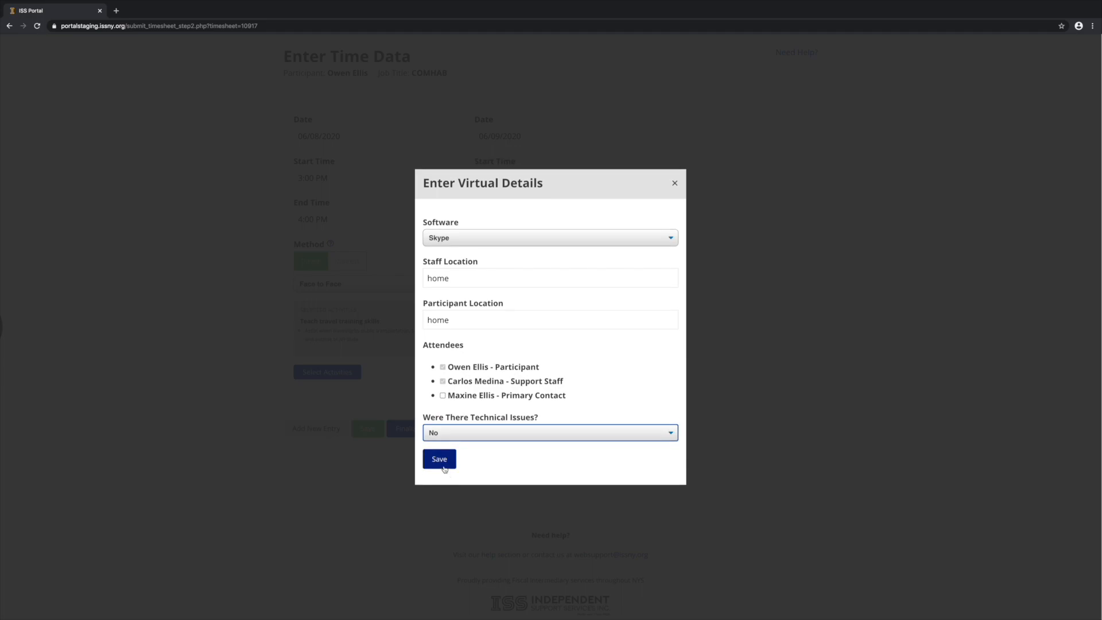
{"action": "left_click", "coordinate": [439, 459]}
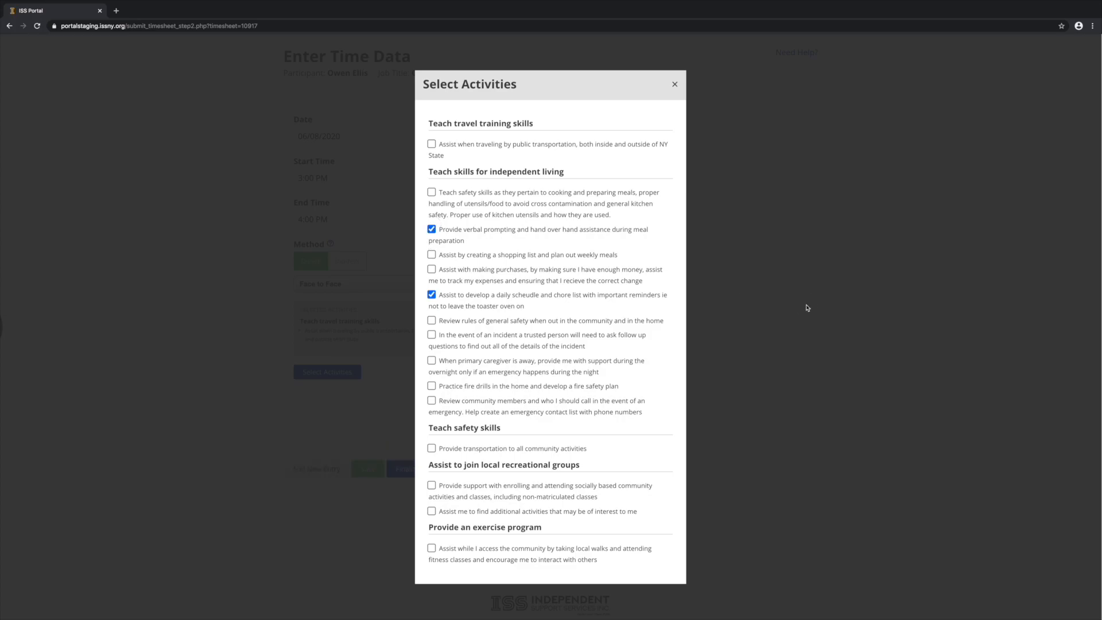
- Select two independent-living activities for the 06/09 entry
{"action": "left_click", "coordinate": [674, 84]}
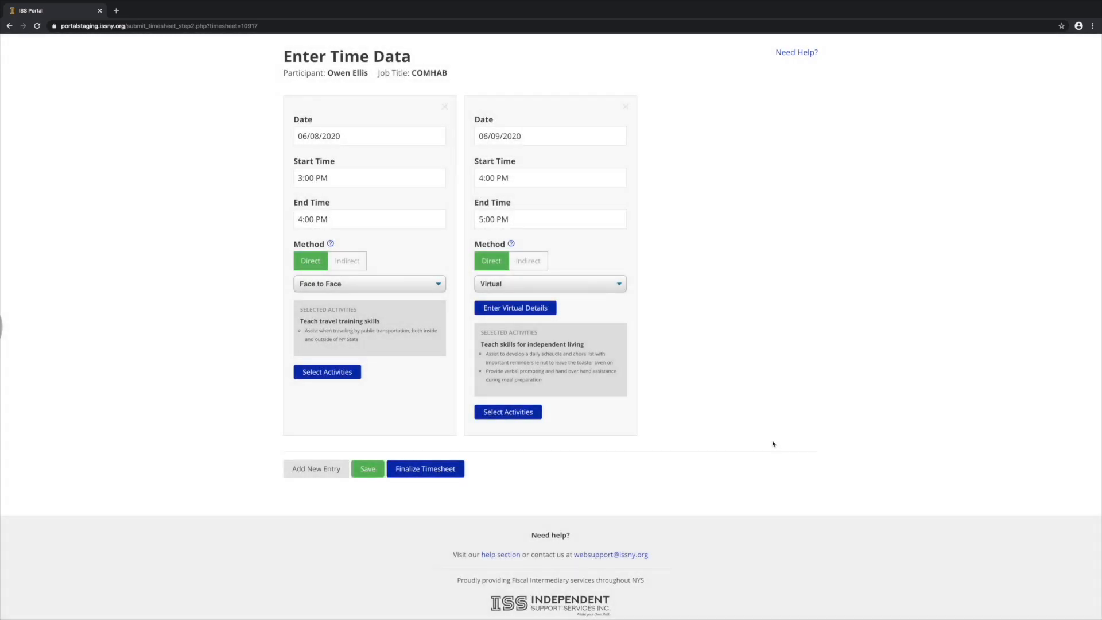
- Add a third entry for 06/10/2020, 10:00 AM–11:00 AM, with method Other
{"action": "left_click", "coordinate": [315, 468]}
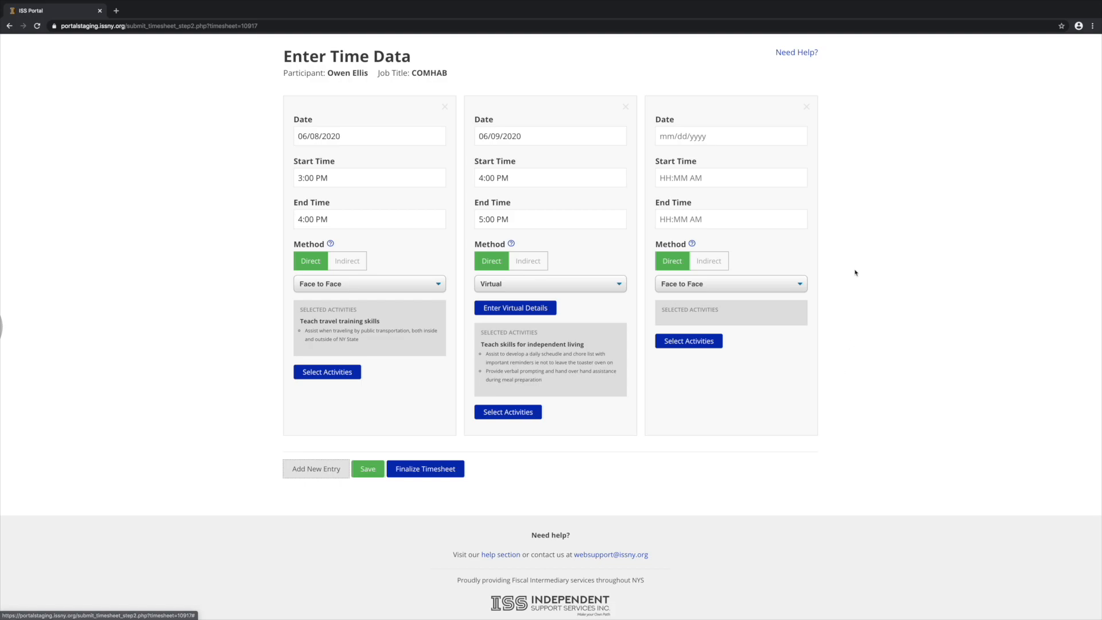
{"action": "left_click", "coordinate": [730, 135]}
{"action": "type", "text": "11"}
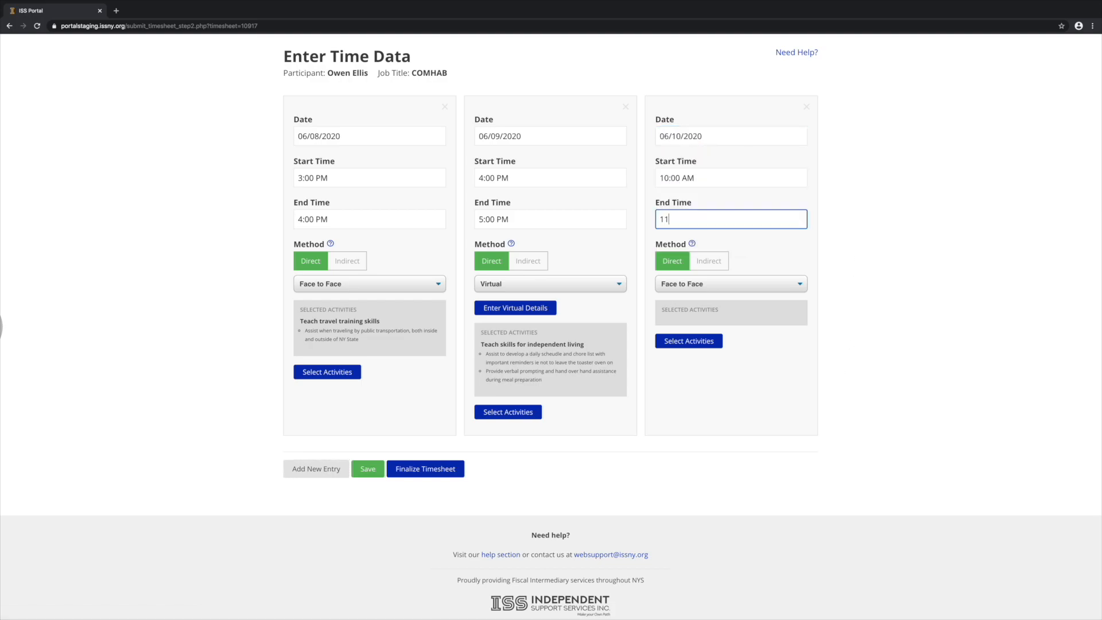
{"action": "left_click", "coordinate": [730, 284]}
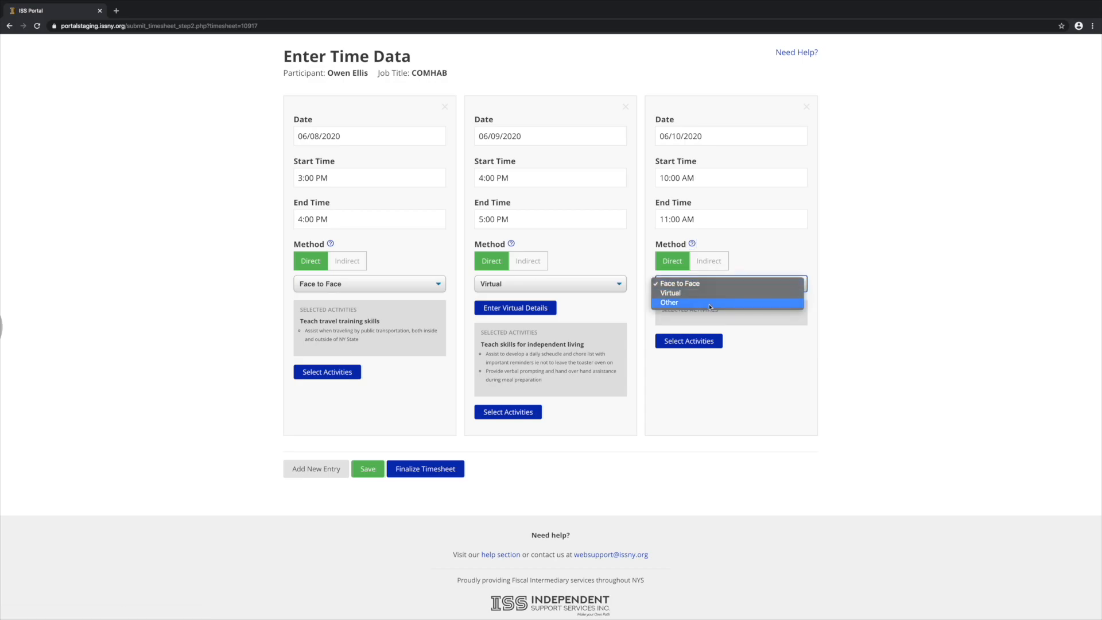
{"action": "left_click", "coordinate": [670, 303]}
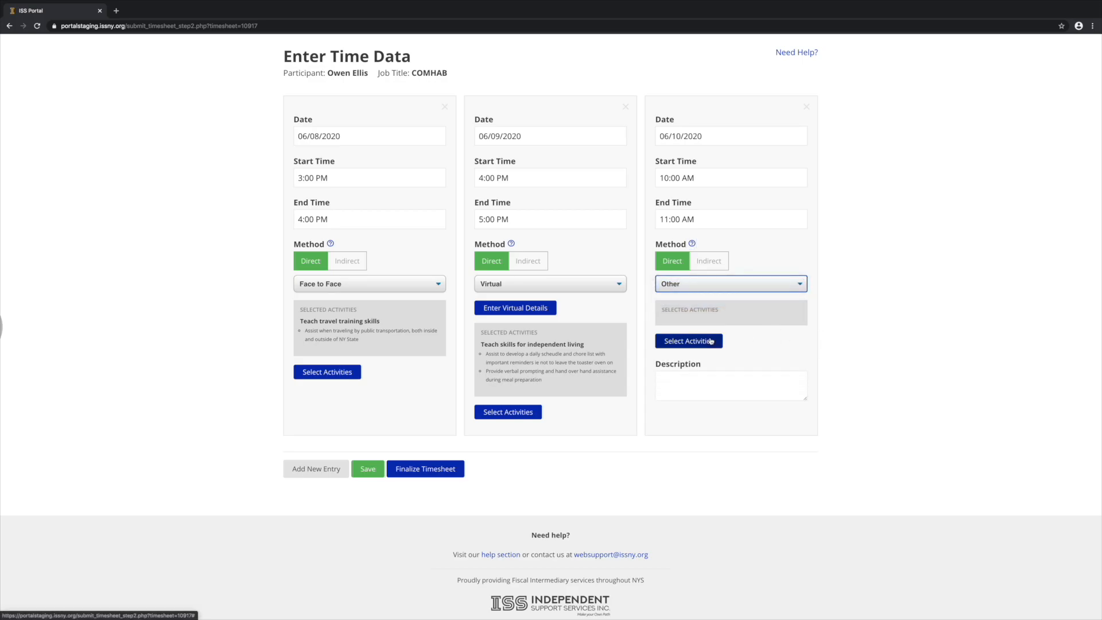
- Give the 06/10 entry making-purchases and shopping-list activities and description 'Picking up groceries.'
{"action": "left_click", "coordinate": [689, 341]}
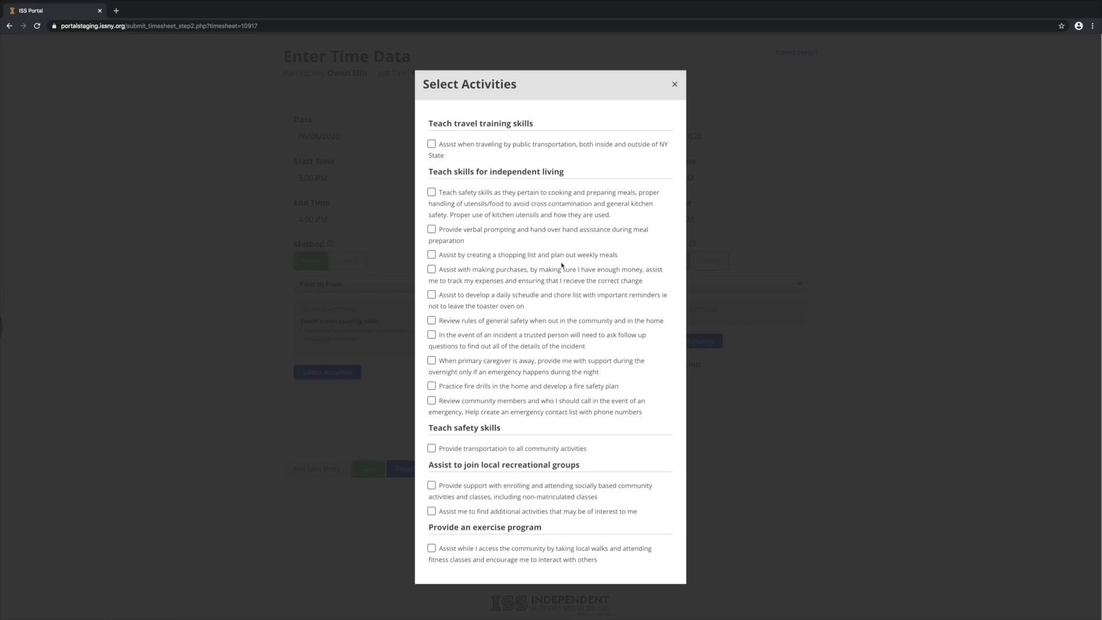
{"action": "left_click", "coordinate": [432, 270]}
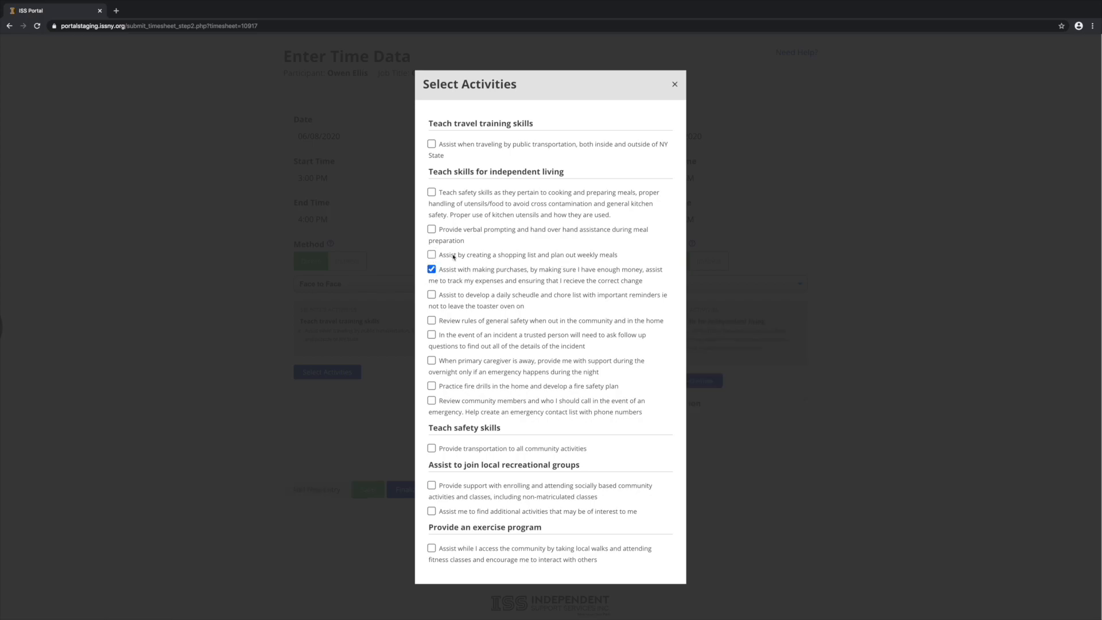
{"action": "left_click", "coordinate": [675, 84]}
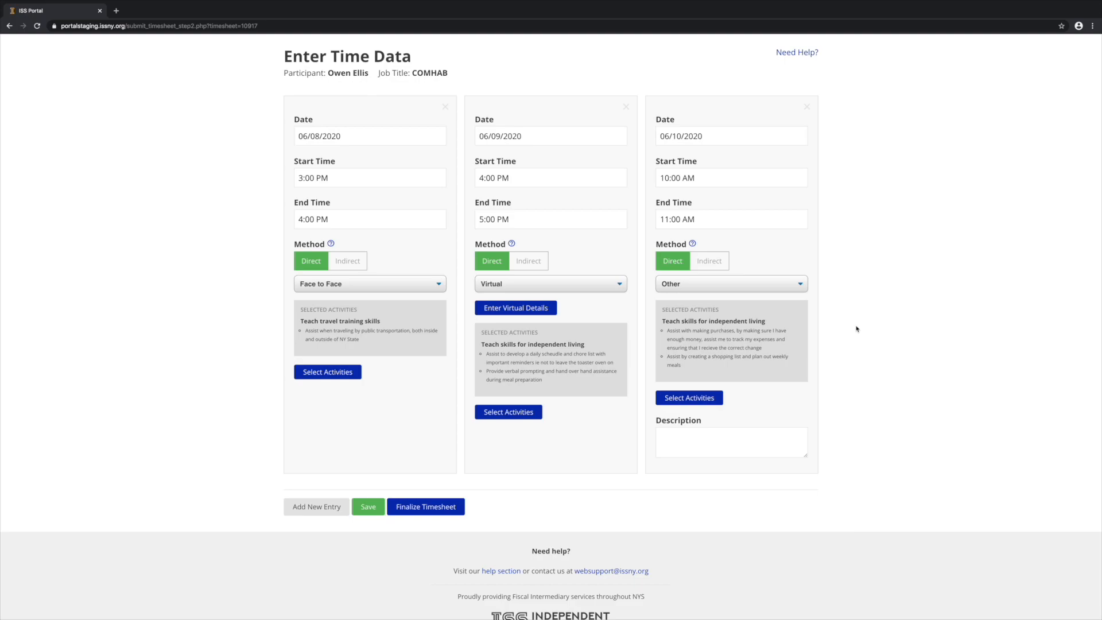
{"action": "left_click", "coordinate": [732, 442]}
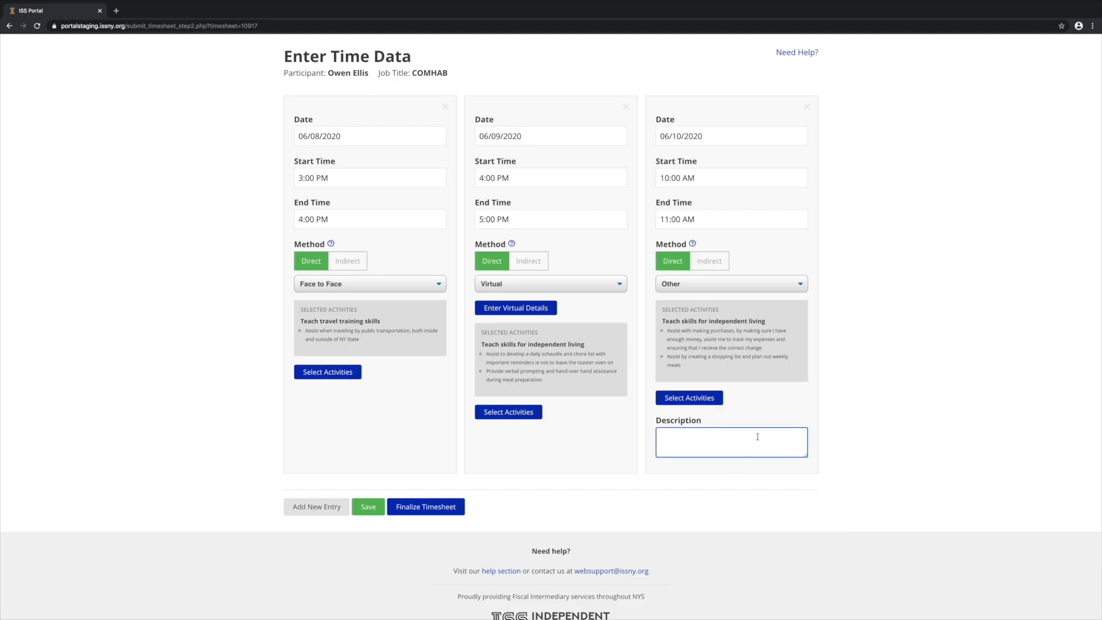
{"action": "type", "text": "Picking up groceries."}
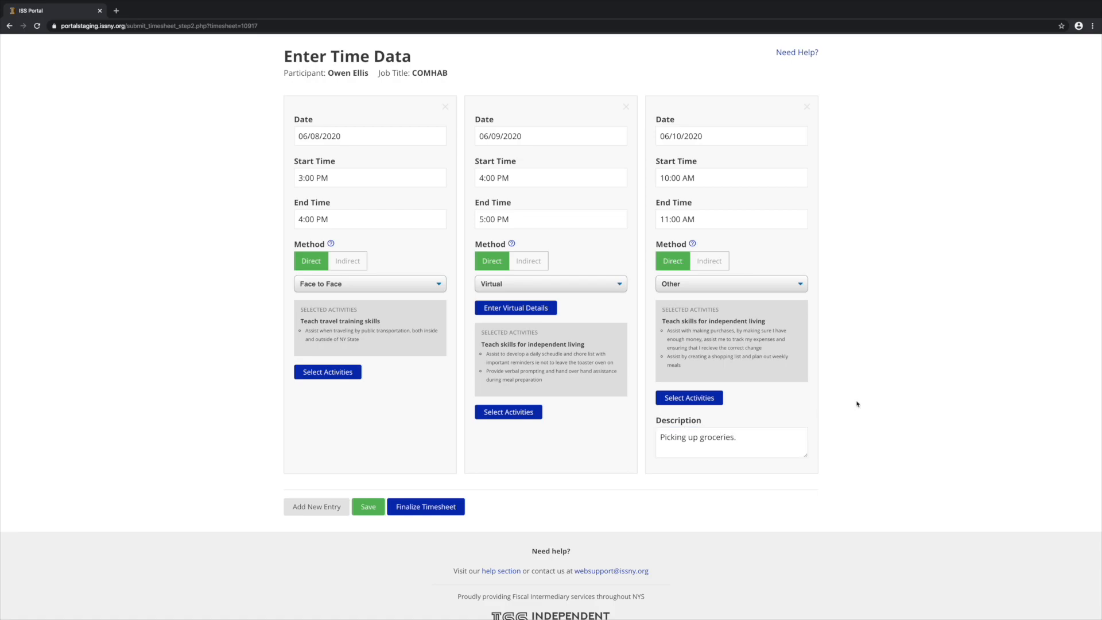
{"action": "left_click", "coordinate": [316, 506]}
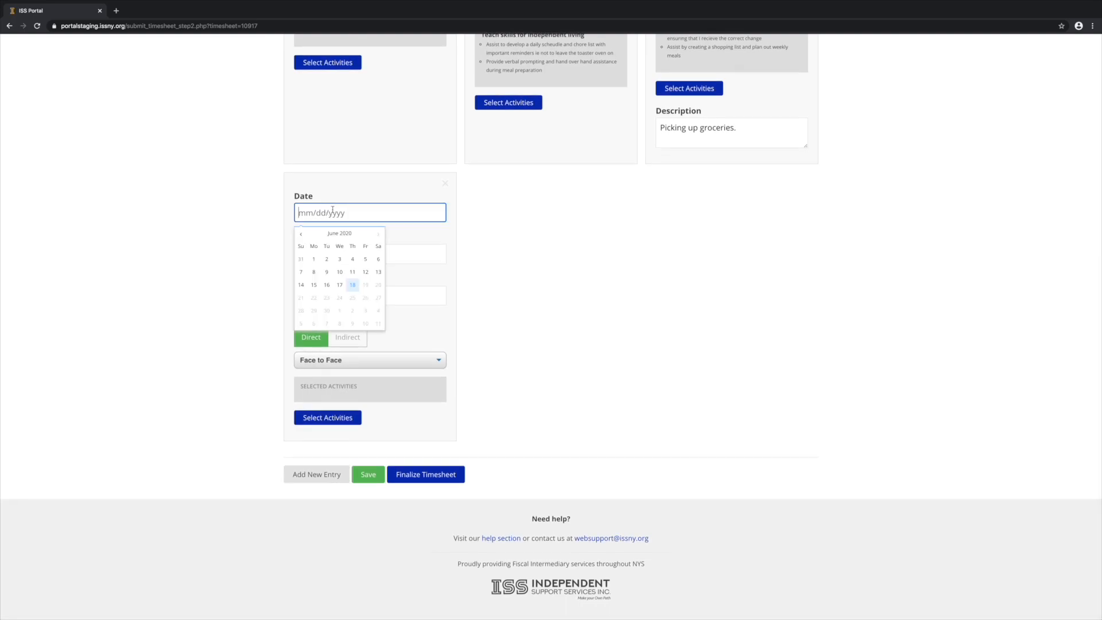
- Fill the fourth entry 06/11/2020, 8:00 AM–5:00 PM, Indirect, reason Time Off, description PTO
{"action": "left_click", "coordinate": [340, 271]}
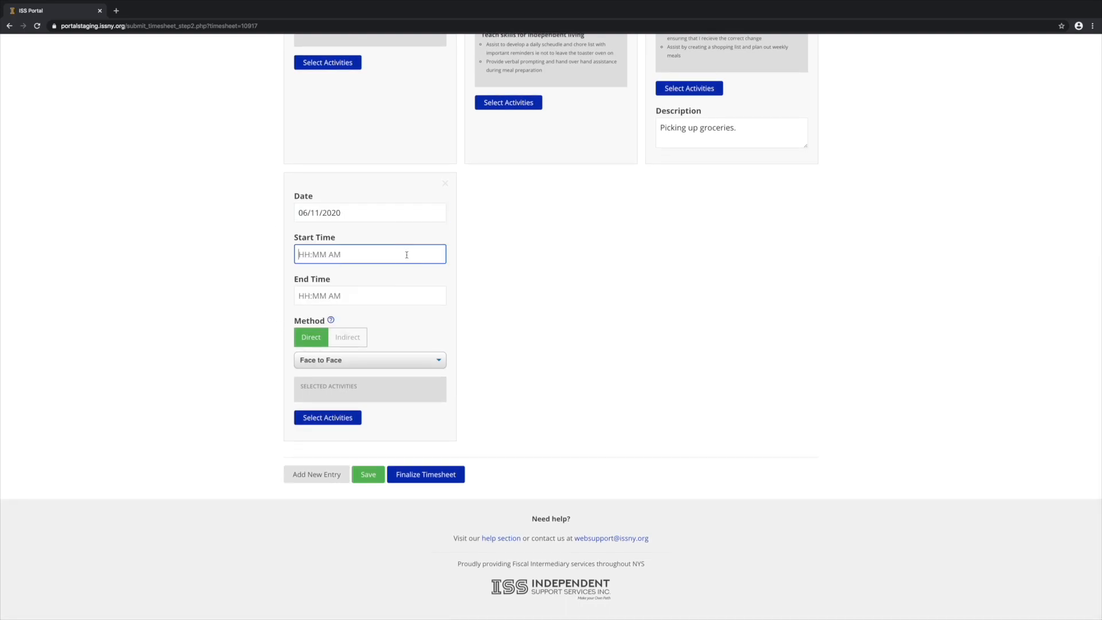
{"action": "type", "text": "8a"}
{"action": "left_click", "coordinate": [369, 295]}
{"action": "type", "text": "5pm"}
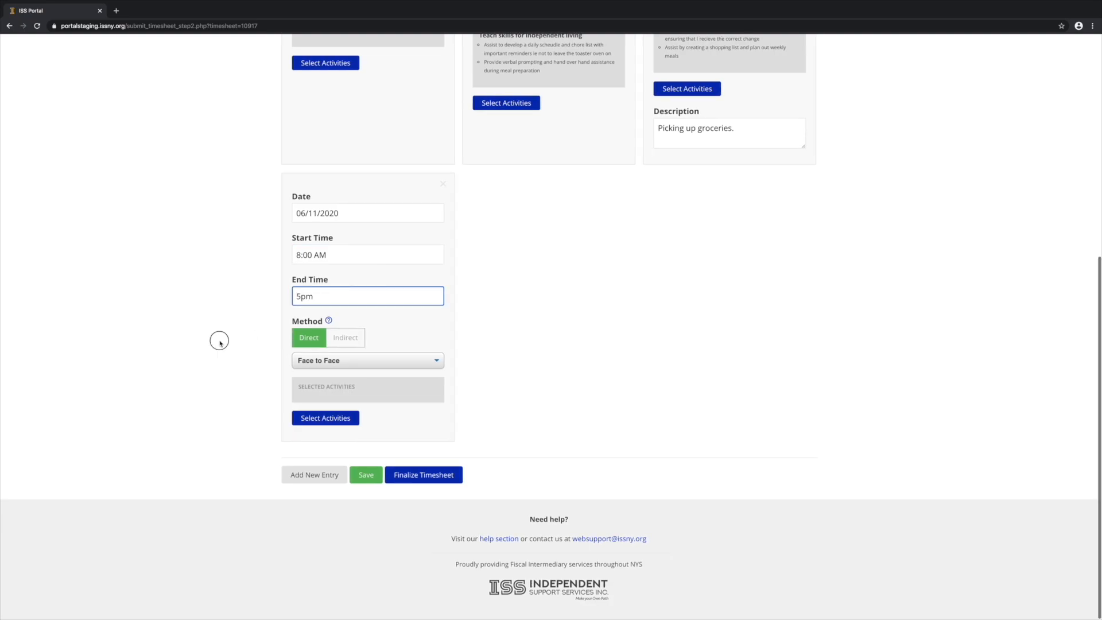
{"action": "left_click", "coordinate": [347, 338]}
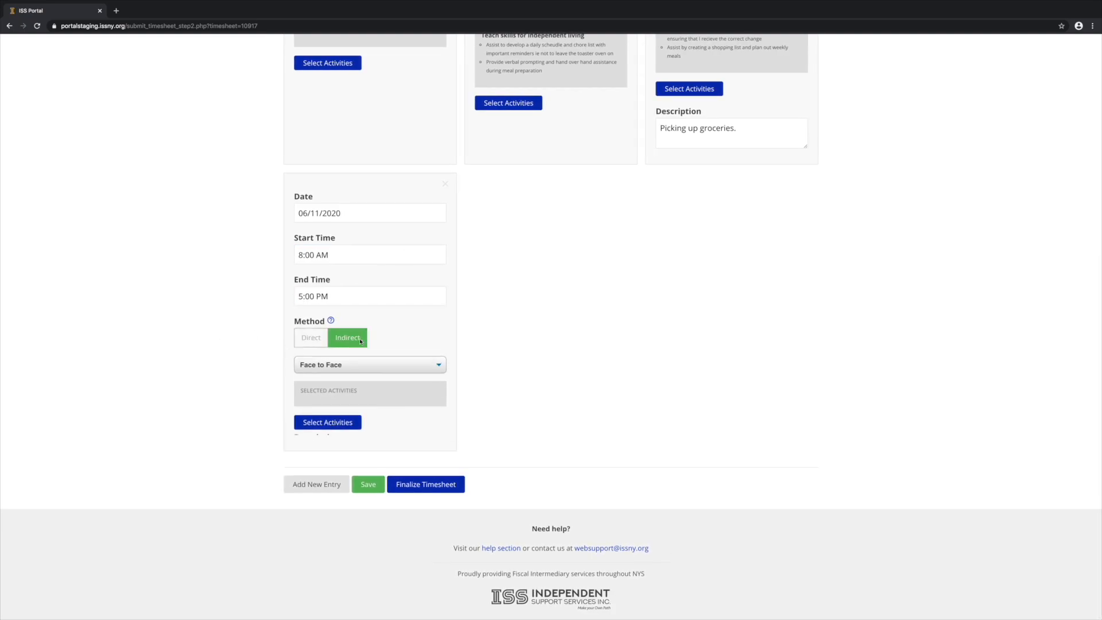
{"action": "left_click", "coordinate": [370, 374]}
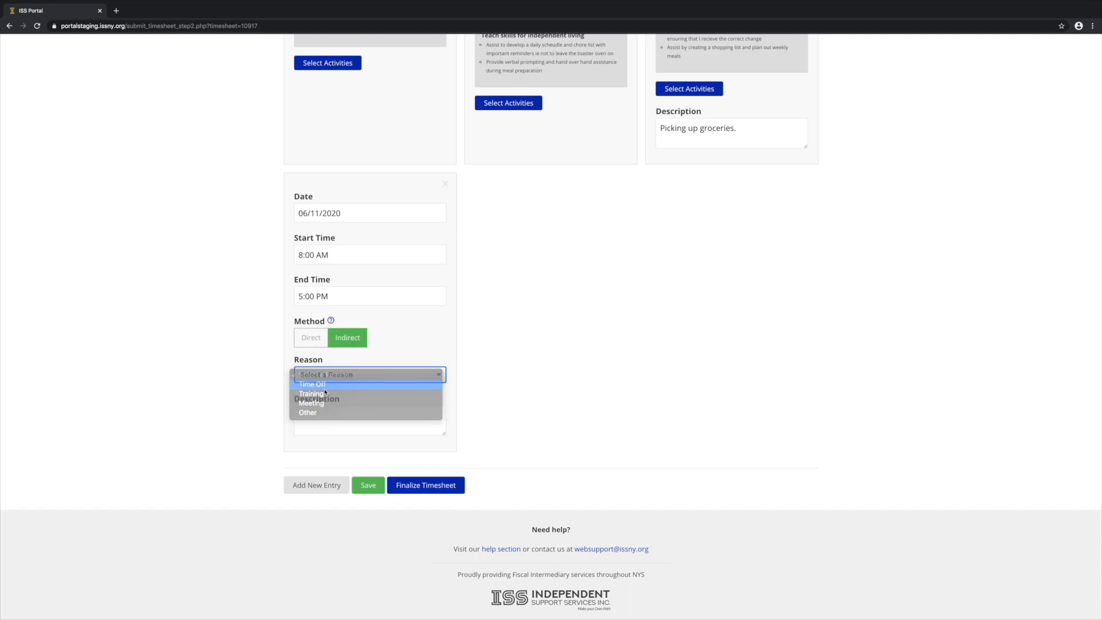
{"action": "left_click", "coordinate": [311, 384]}
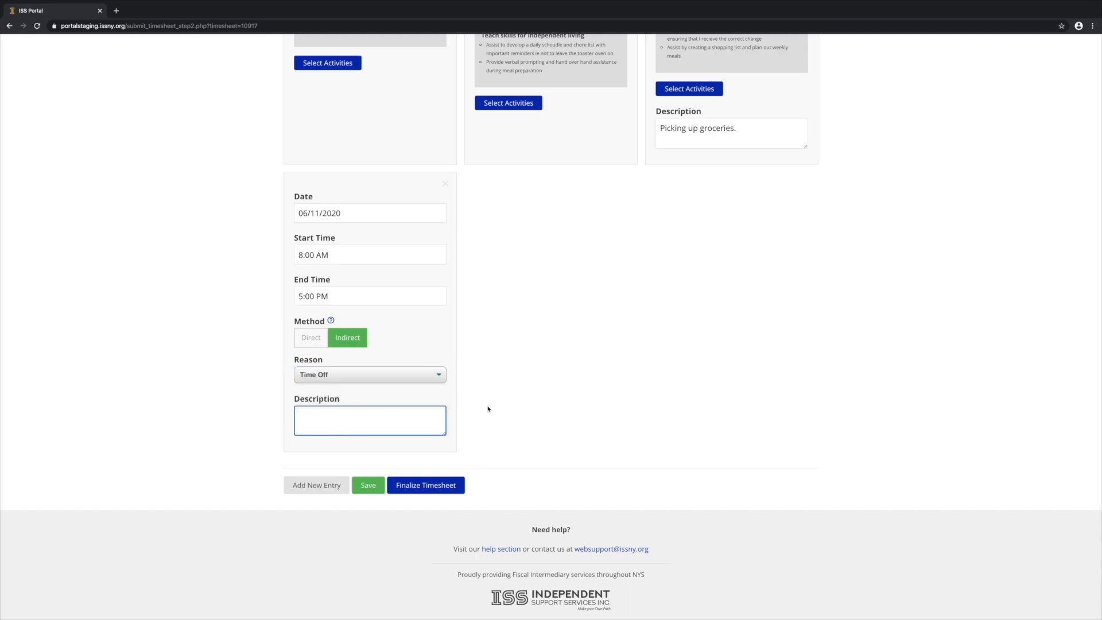
{"action": "mouse_move", "coordinate": [491, 410]}
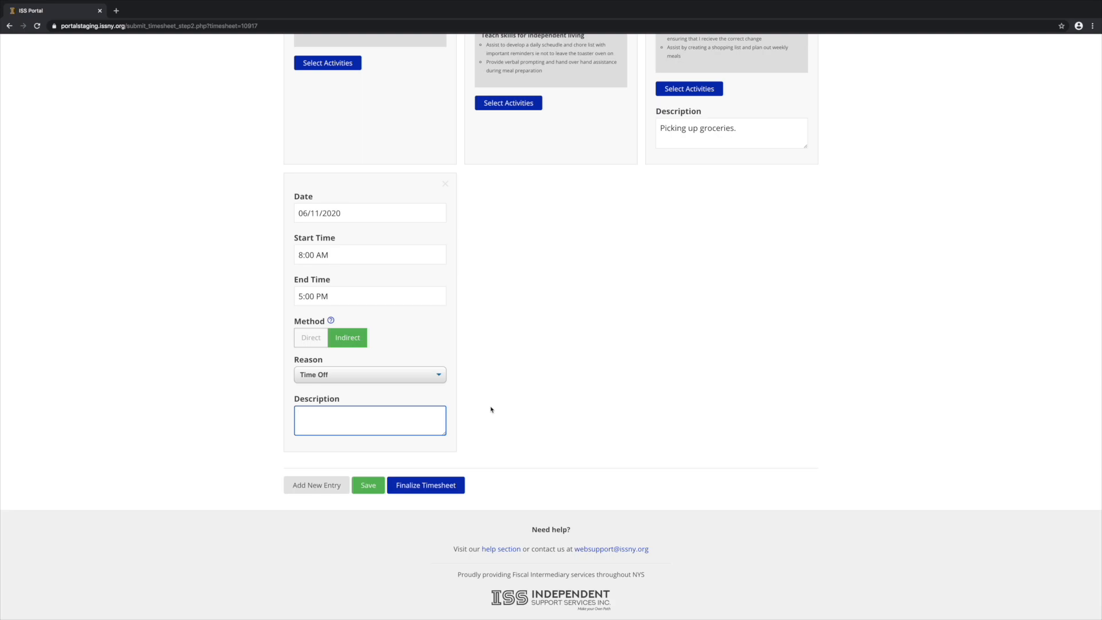
{"action": "type", "text": "PTO"}
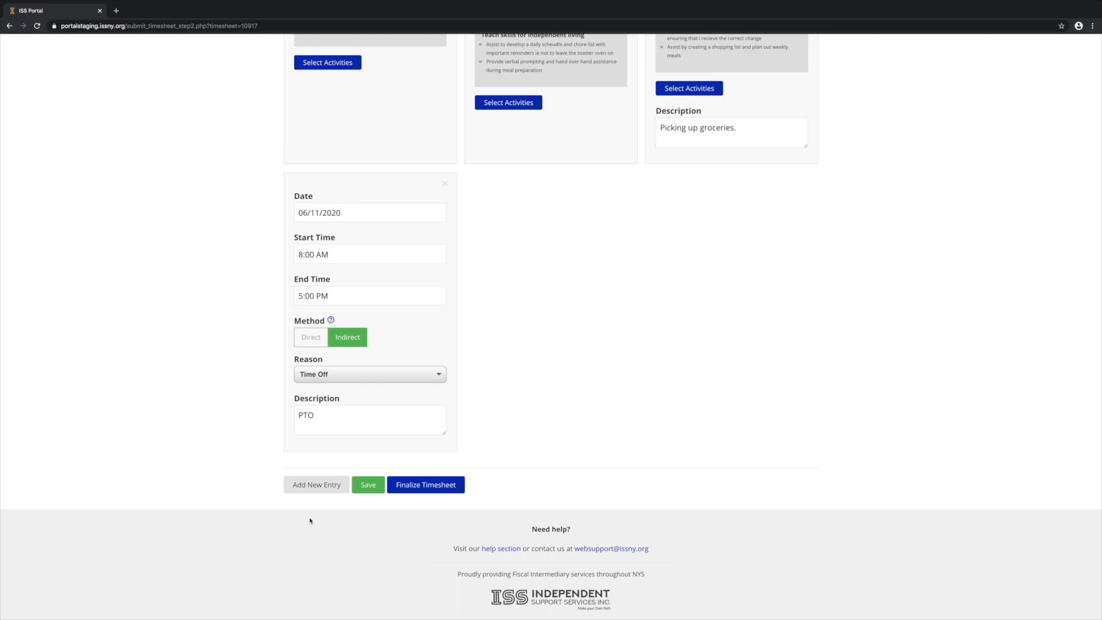
{"action": "mouse_move", "coordinate": [430, 499]}
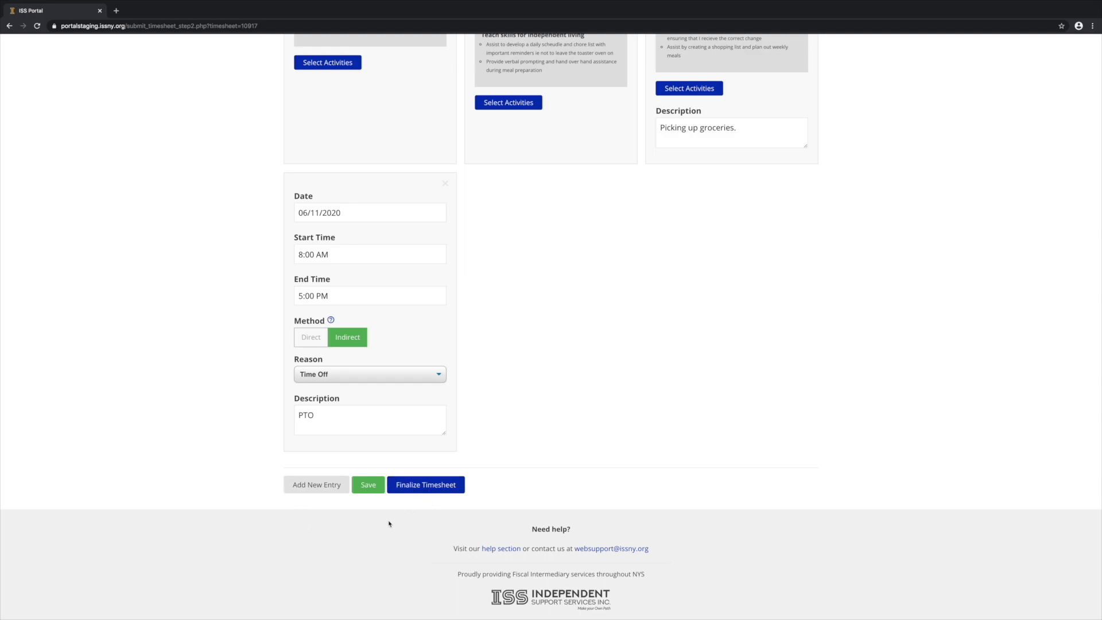
- Finalize the timesheet as Draft 10917 with four entries totalling 12.00 hours
{"action": "left_click", "coordinate": [367, 484]}
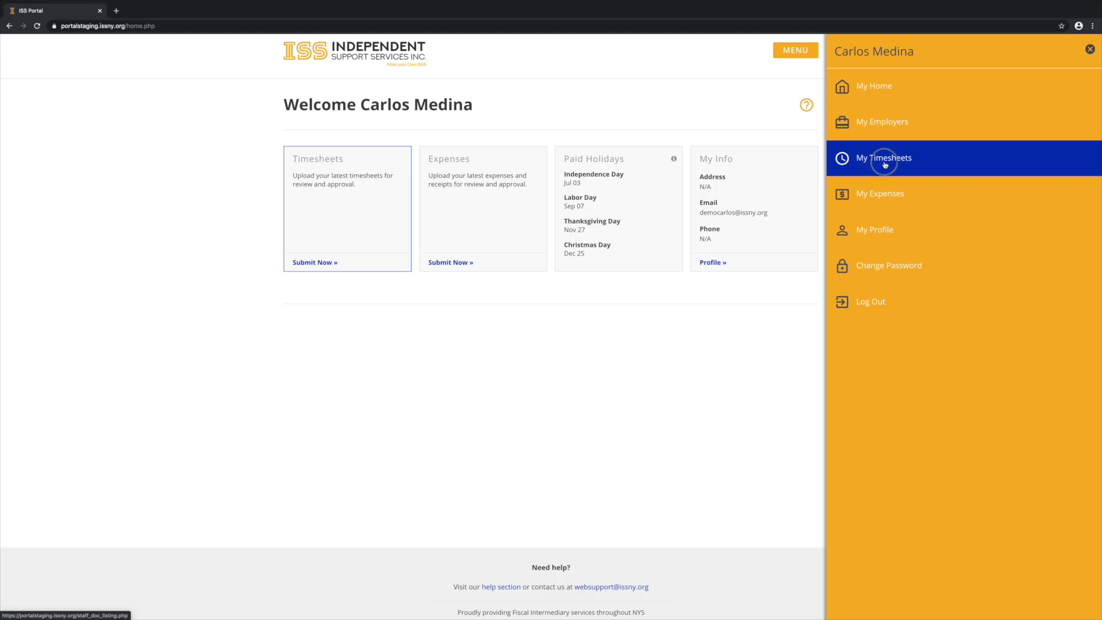
{"action": "left_click", "coordinate": [884, 163]}
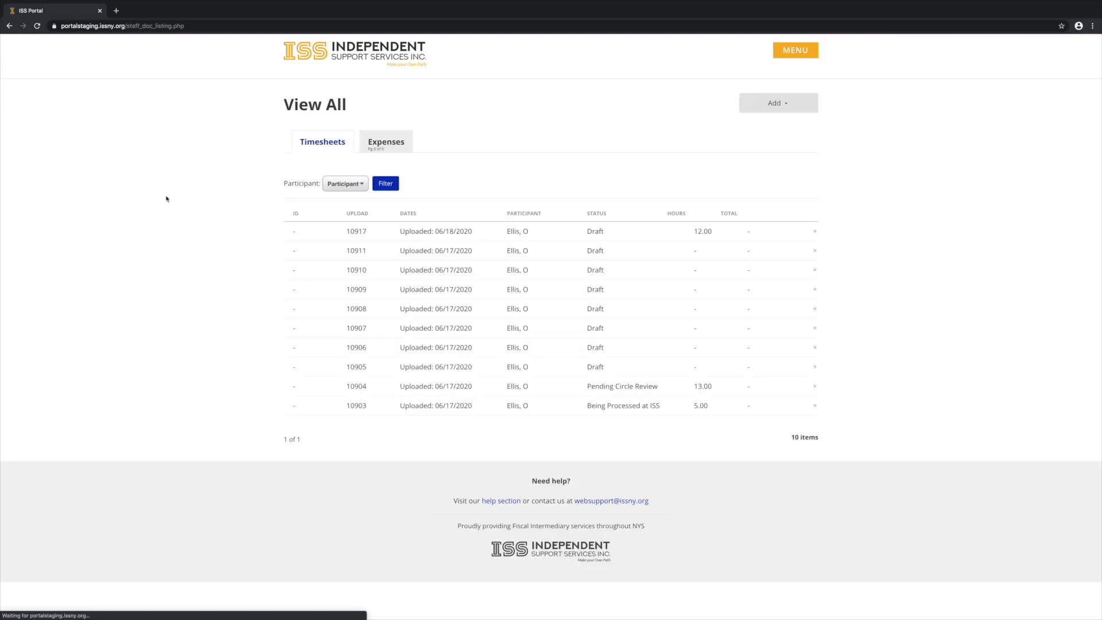
{"action": "mouse_move", "coordinate": [466, 232]}
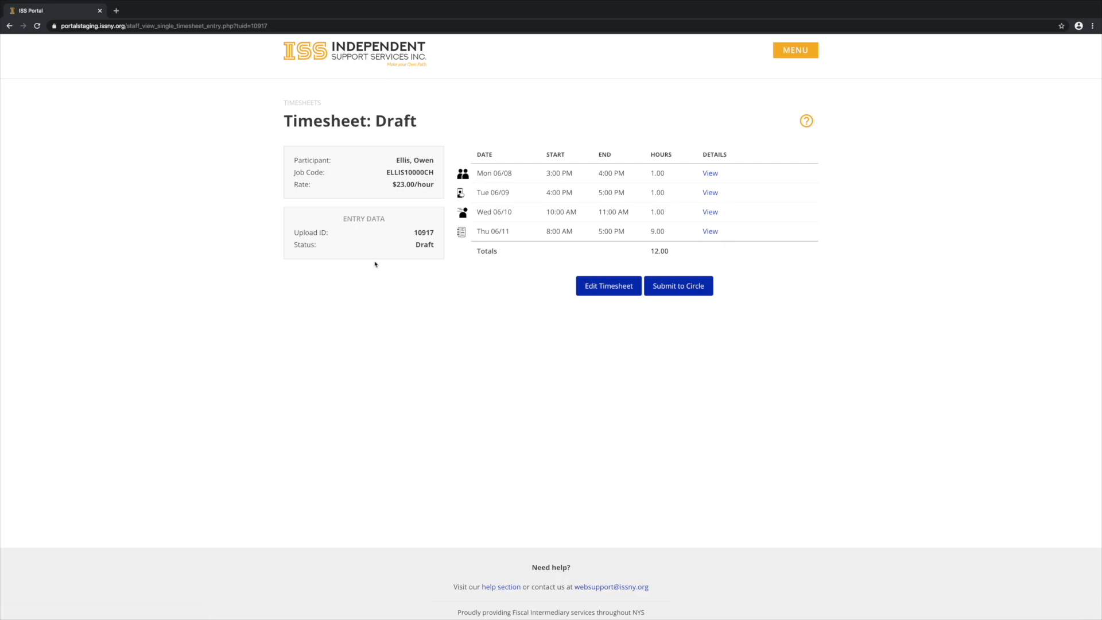
{"action": "mouse_move", "coordinate": [619, 296]}
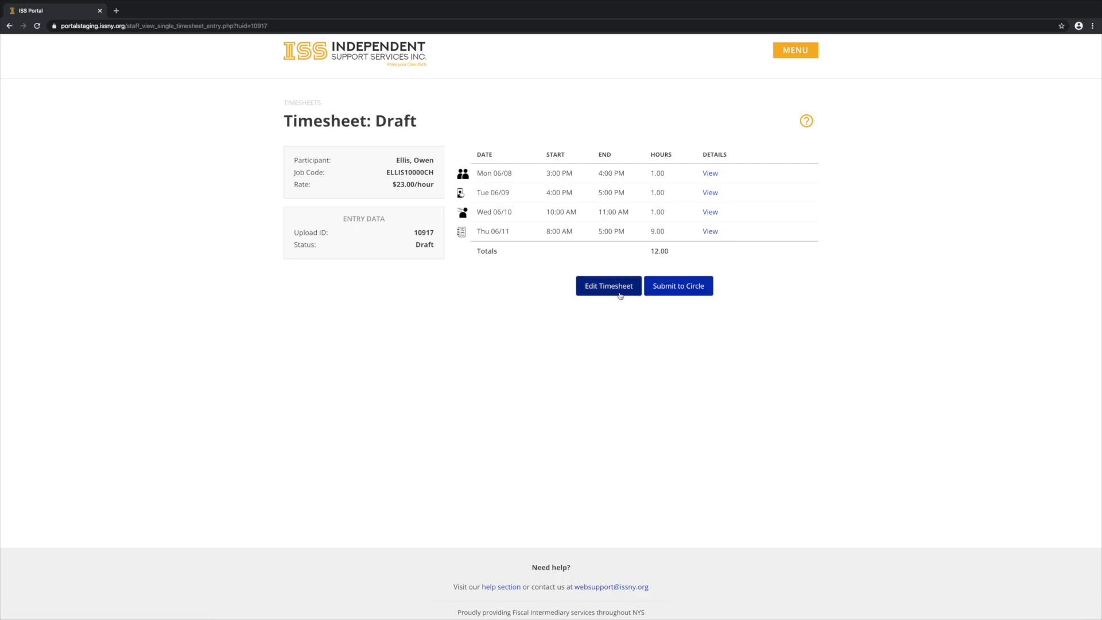
{"action": "left_click", "coordinate": [609, 286]}
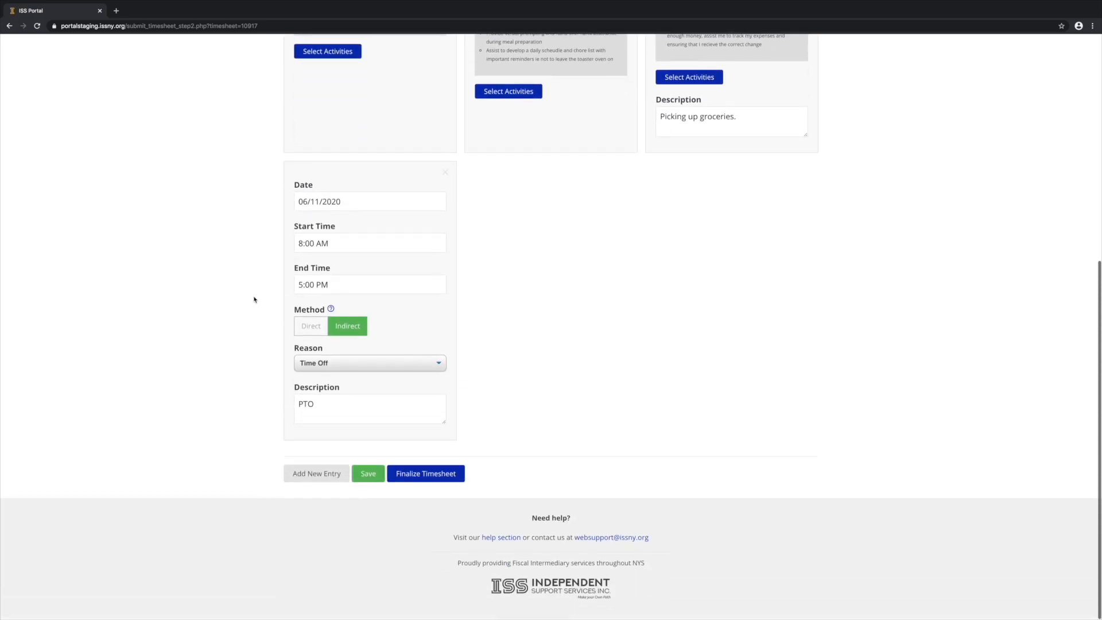
{"action": "left_click", "coordinate": [426, 473]}
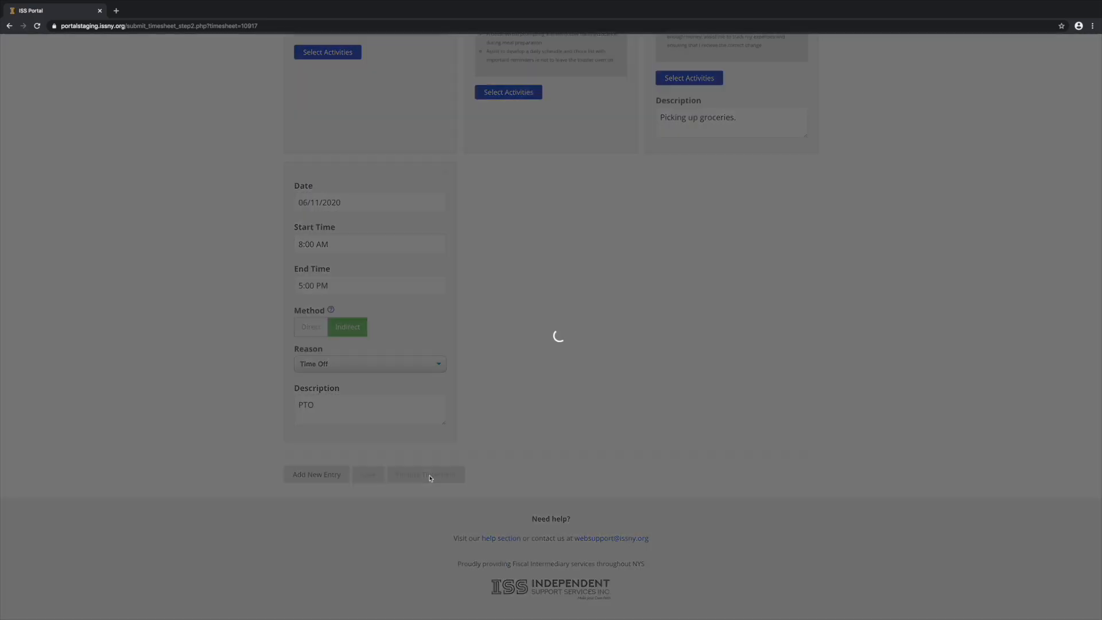
{"action": "left_click", "coordinate": [426, 474]}
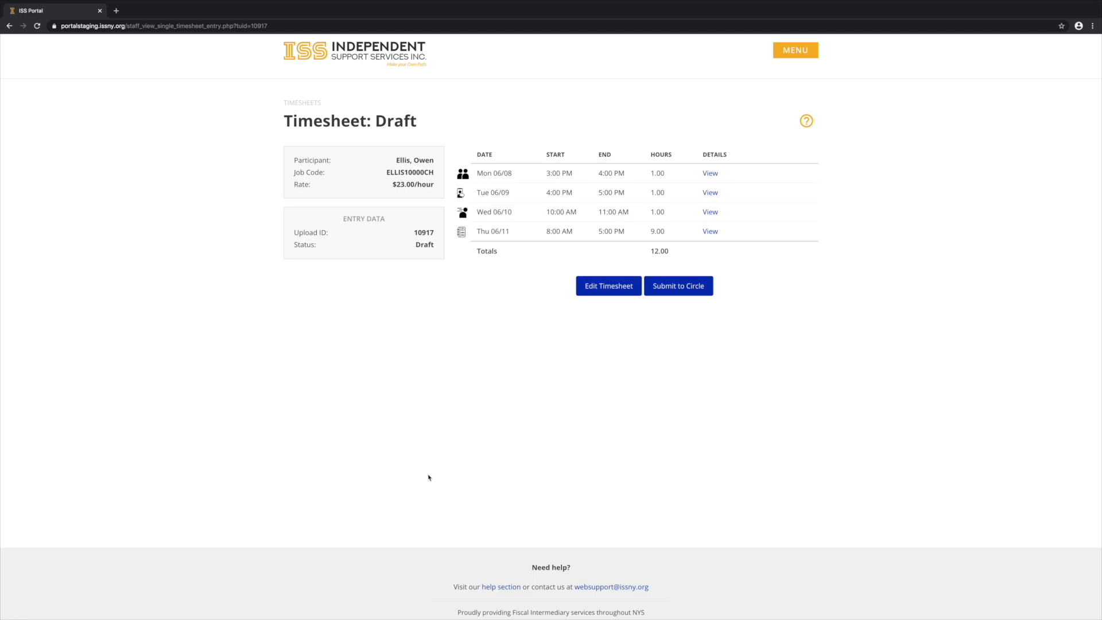
{"action": "mouse_move", "coordinate": [672, 416]}
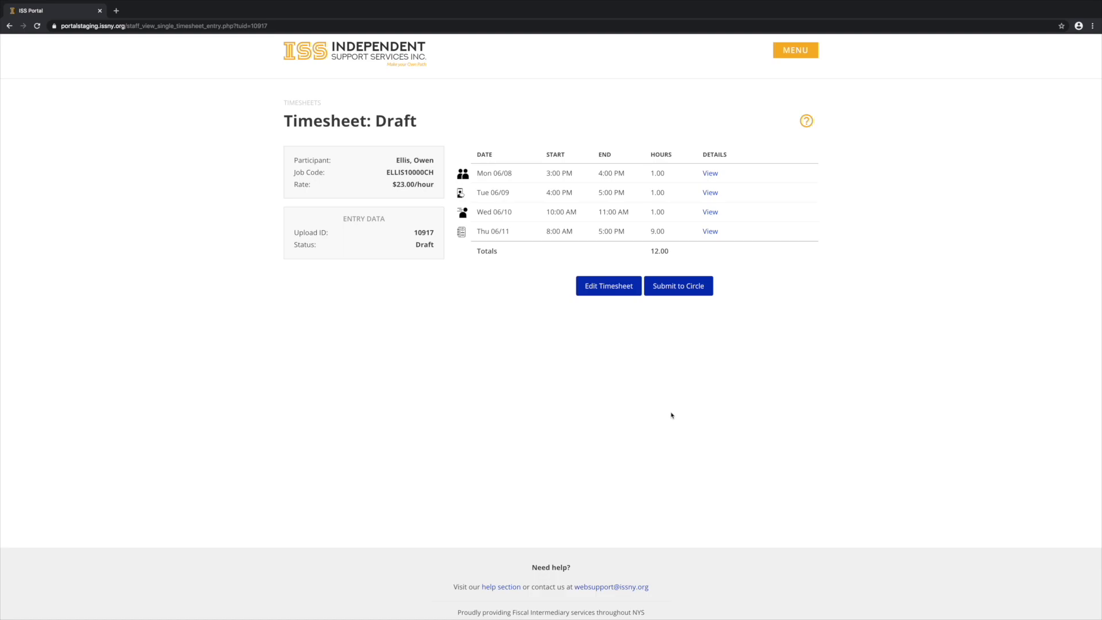
- Attach the screenshot scan from Downloads to timesheet 10917
{"action": "left_click", "coordinate": [679, 286]}
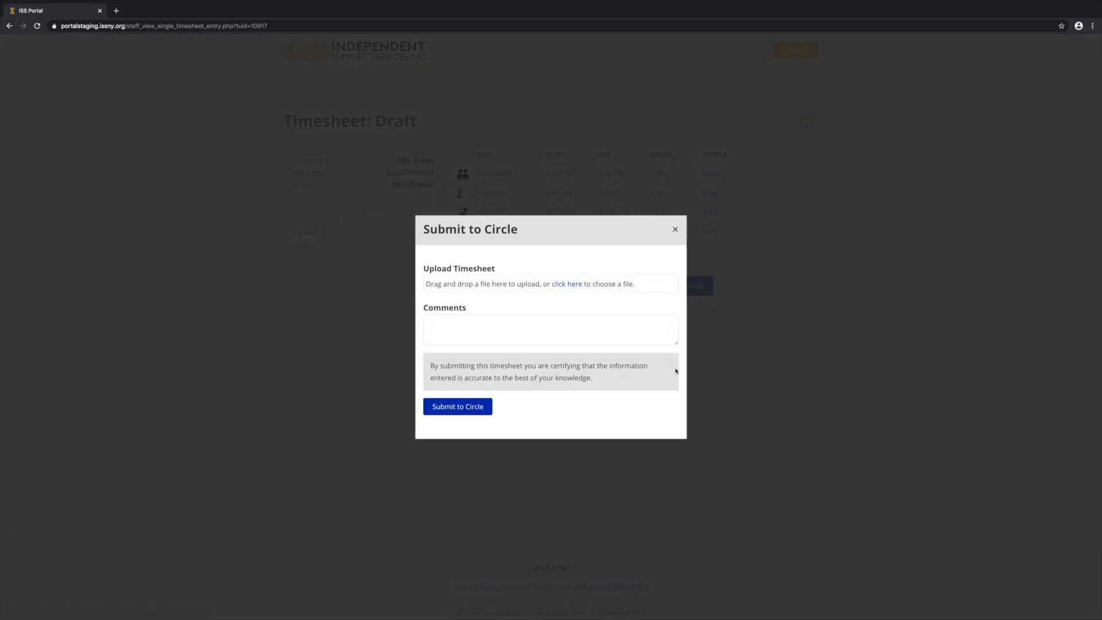
{"action": "mouse_move", "coordinate": [570, 296]}
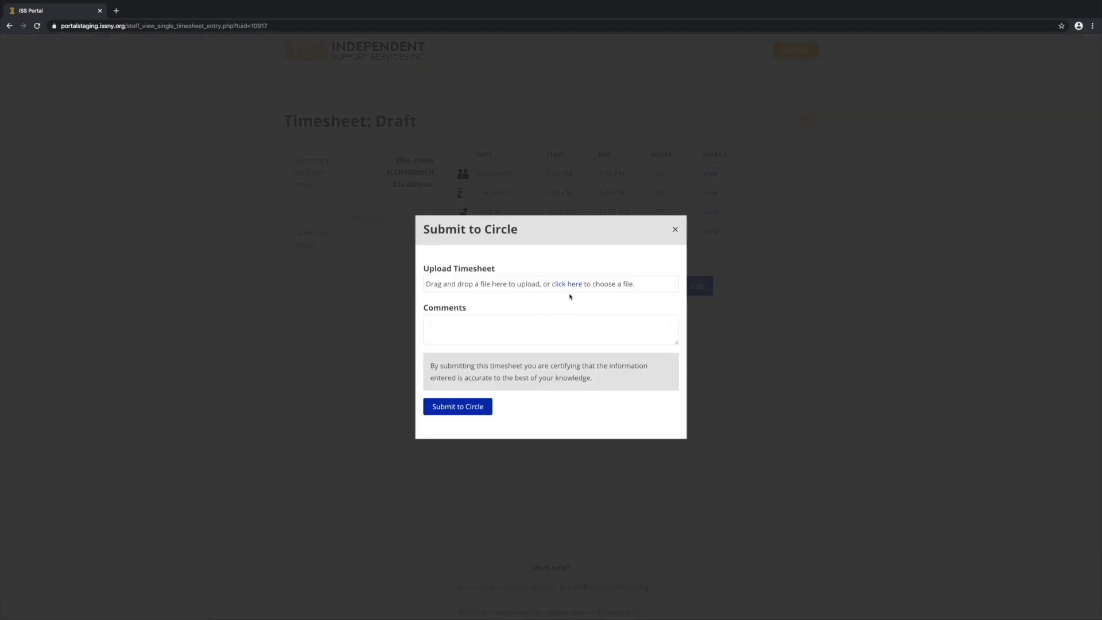
{"action": "mouse_move", "coordinate": [567, 287]}
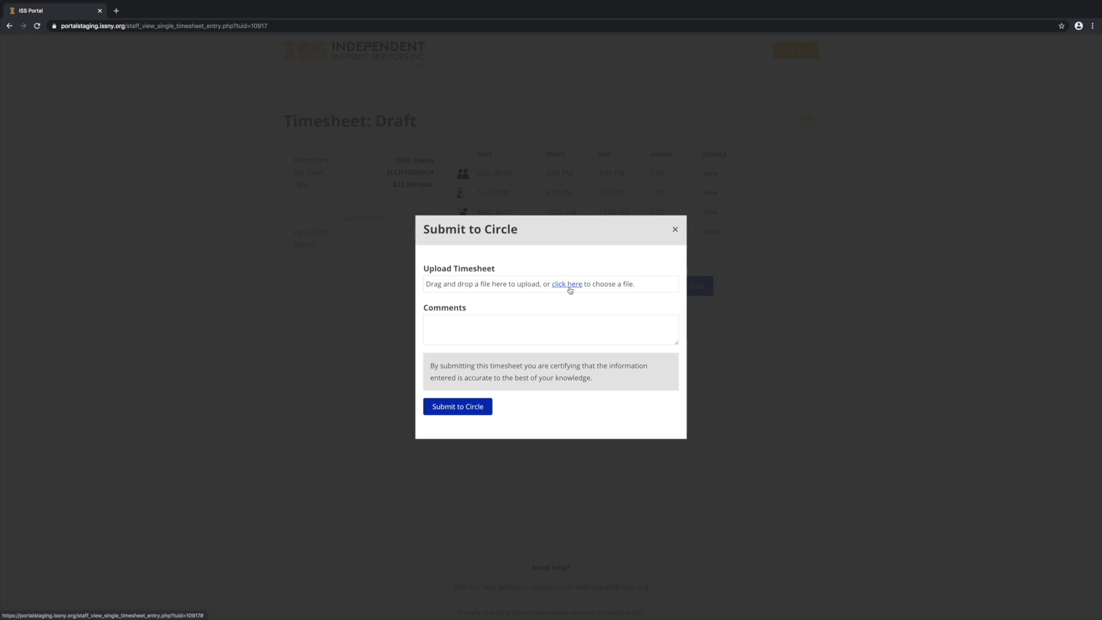
{"action": "left_click", "coordinate": [567, 283]}
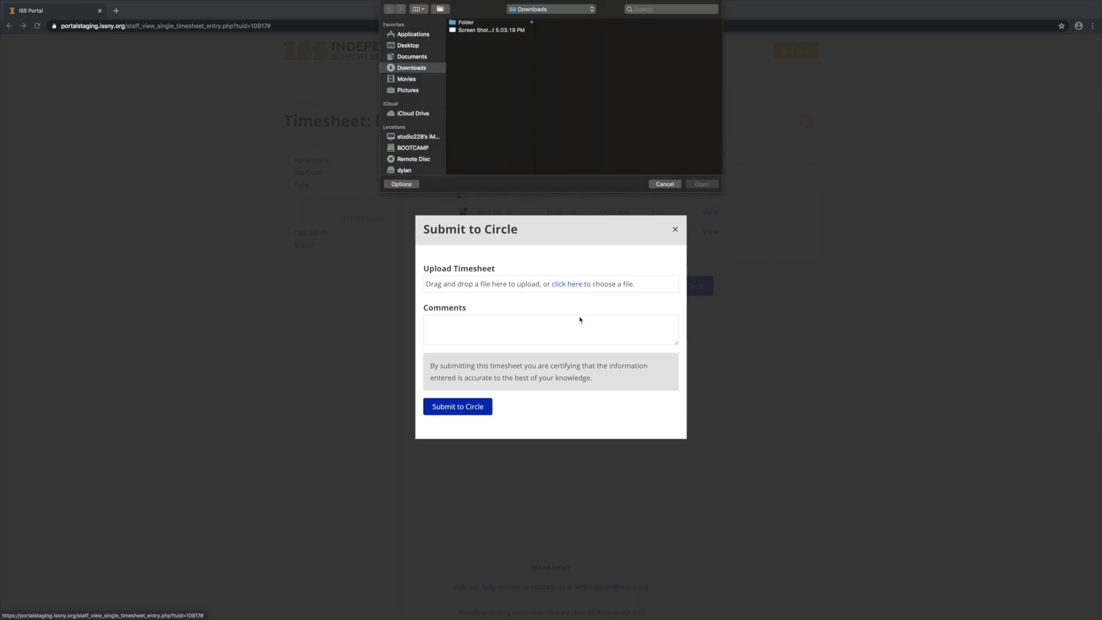
{"action": "left_click", "coordinate": [489, 30]}
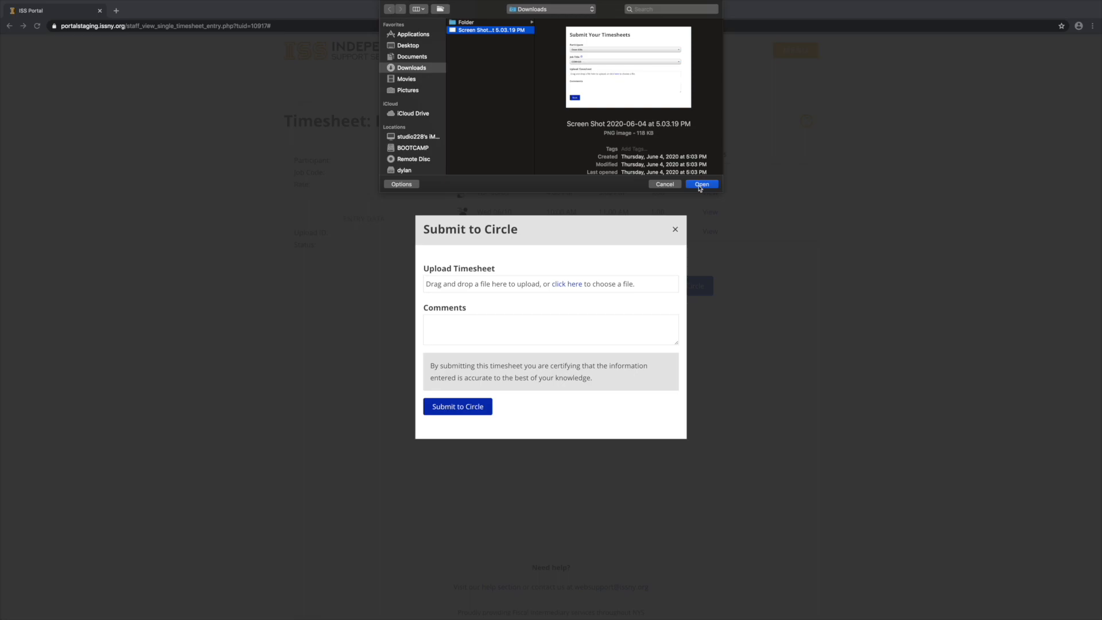
{"action": "left_click", "coordinate": [701, 184]}
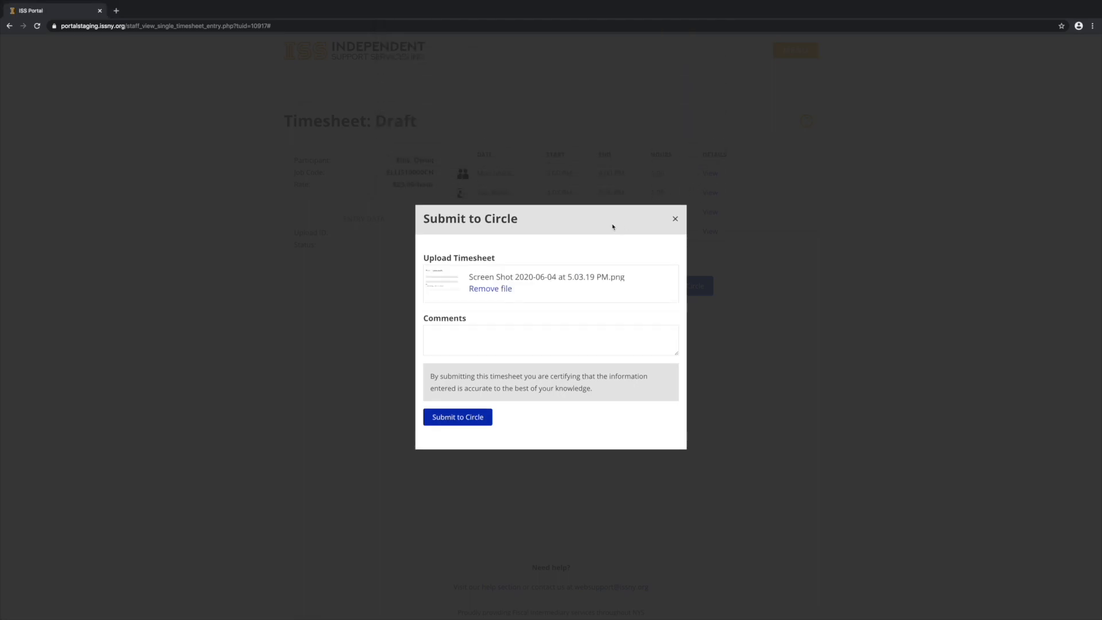
- Submit timesheet 10917 to the participant's circle of support
{"action": "left_click", "coordinate": [457, 417]}
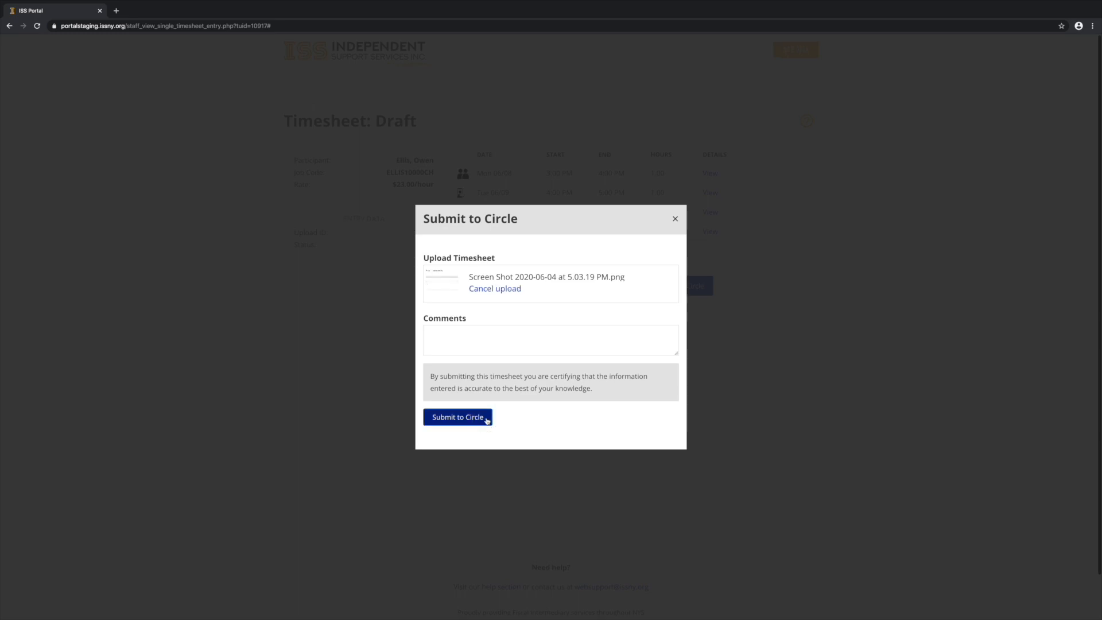
{"action": "left_click", "coordinate": [457, 417]}
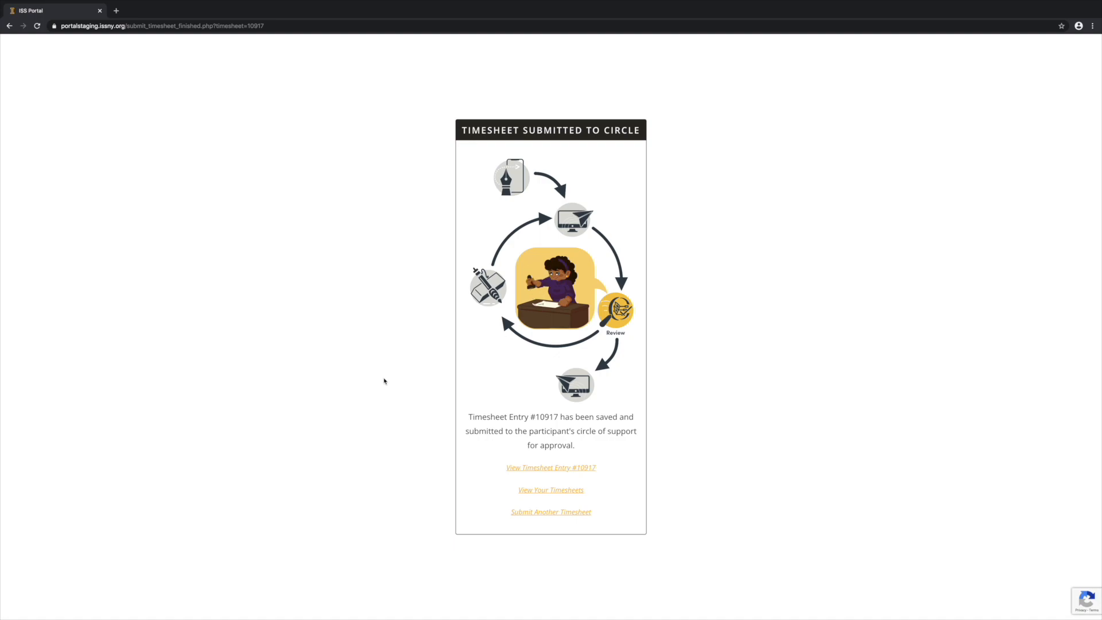
{"action": "left_click", "coordinate": [551, 512]}
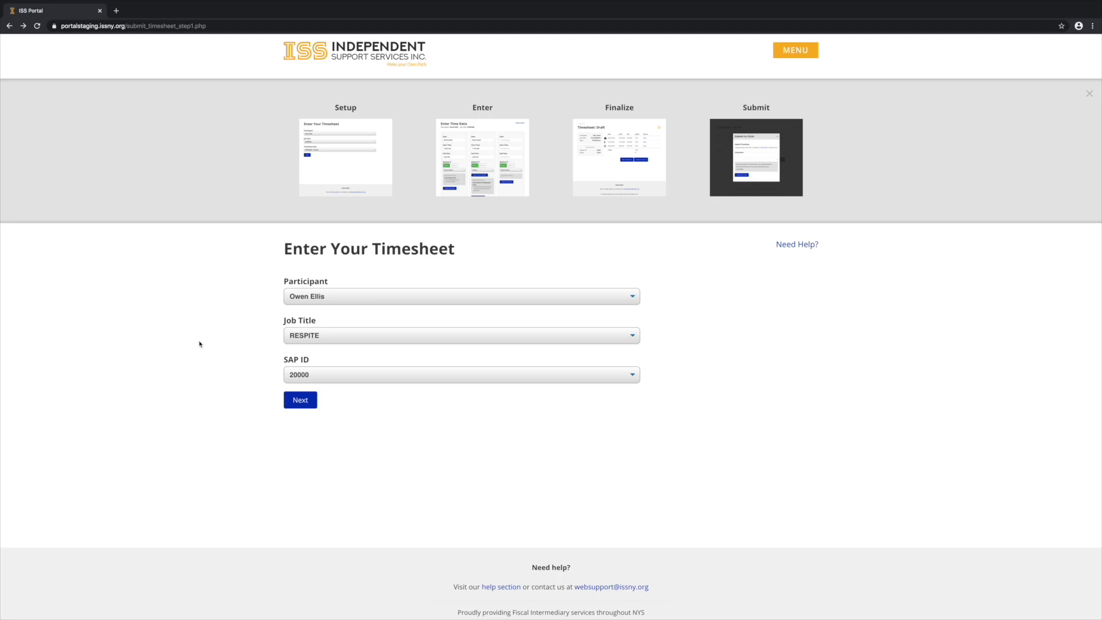
{"action": "mouse_move", "coordinate": [275, 406]}
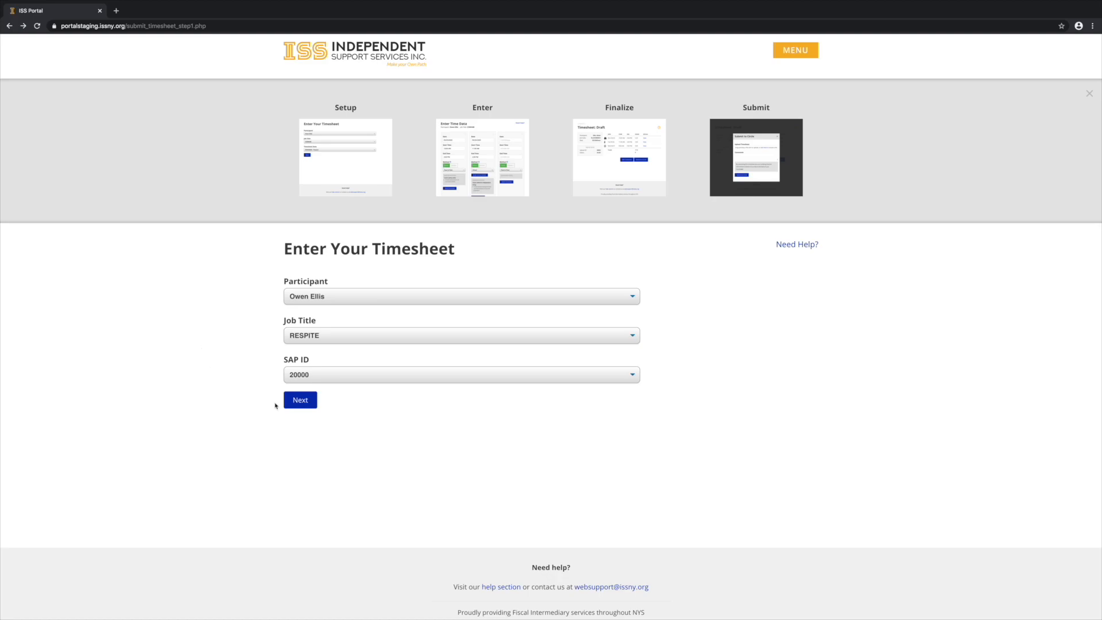
{"action": "left_click", "coordinate": [301, 400]}
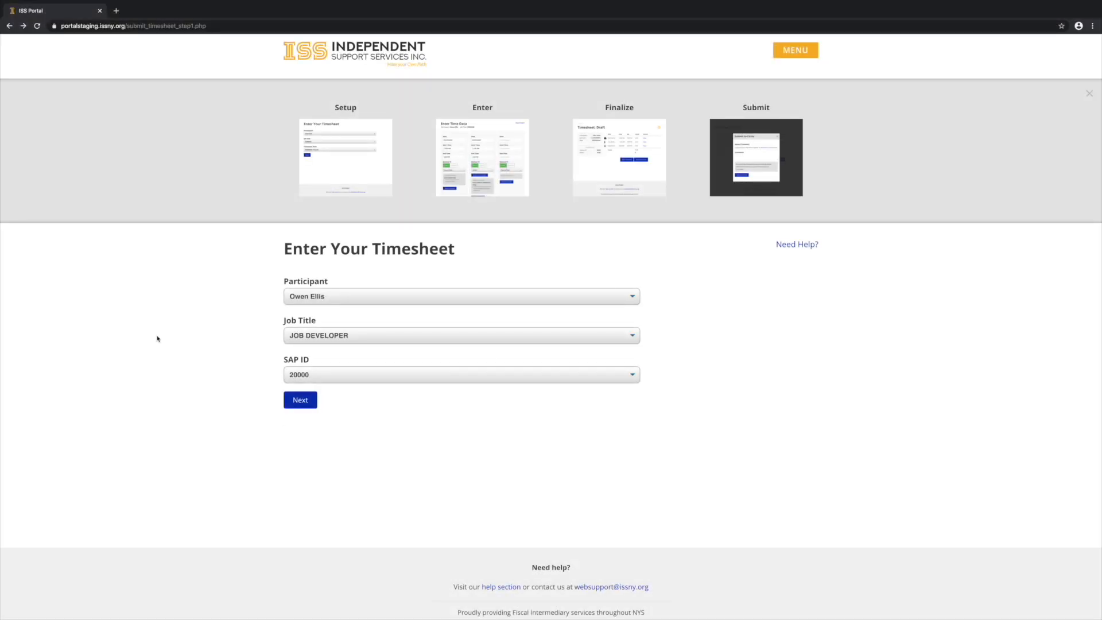
- Continue to time data and mark the first entry Indirect with reason Job Developer Work
{"action": "left_click", "coordinate": [301, 400]}
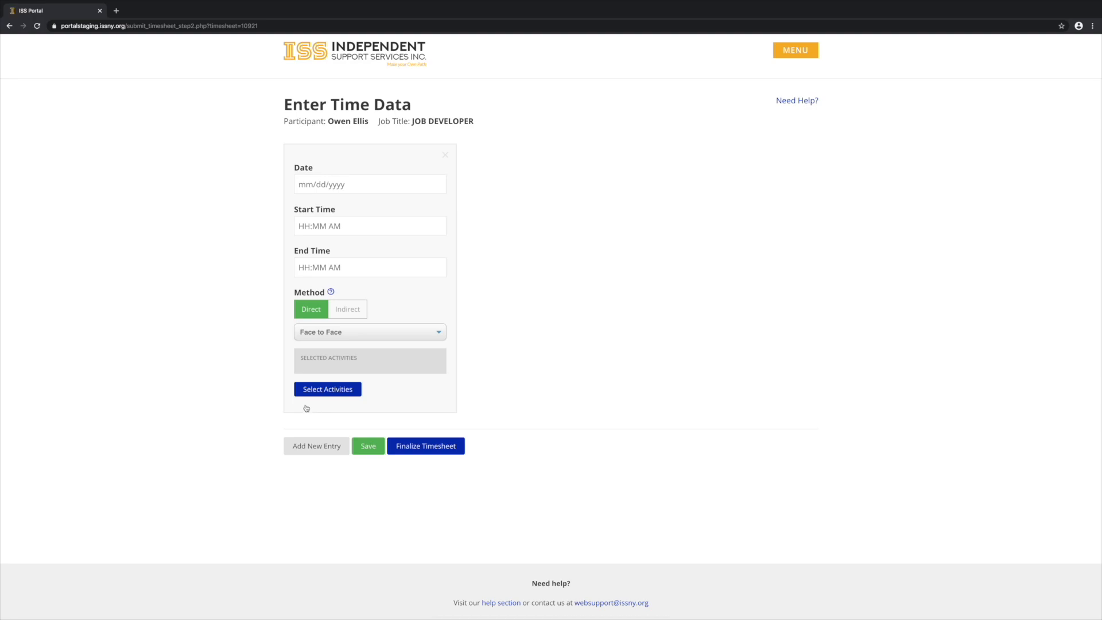
{"action": "mouse_move", "coordinate": [230, 329]}
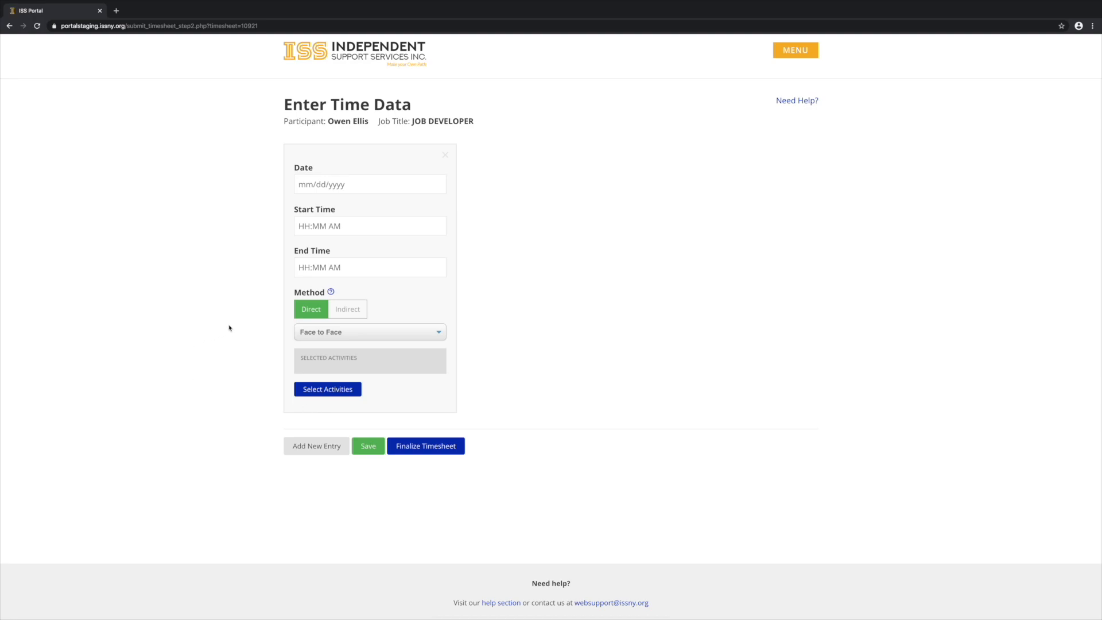
{"action": "mouse_move", "coordinate": [210, 327]}
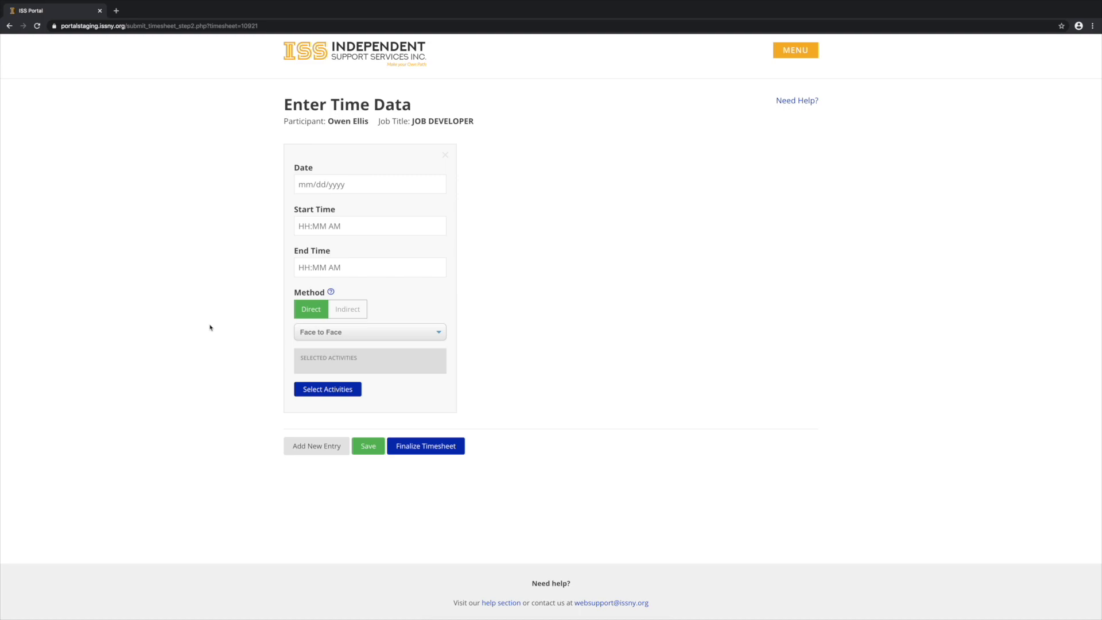
{"action": "mouse_move", "coordinate": [347, 315]}
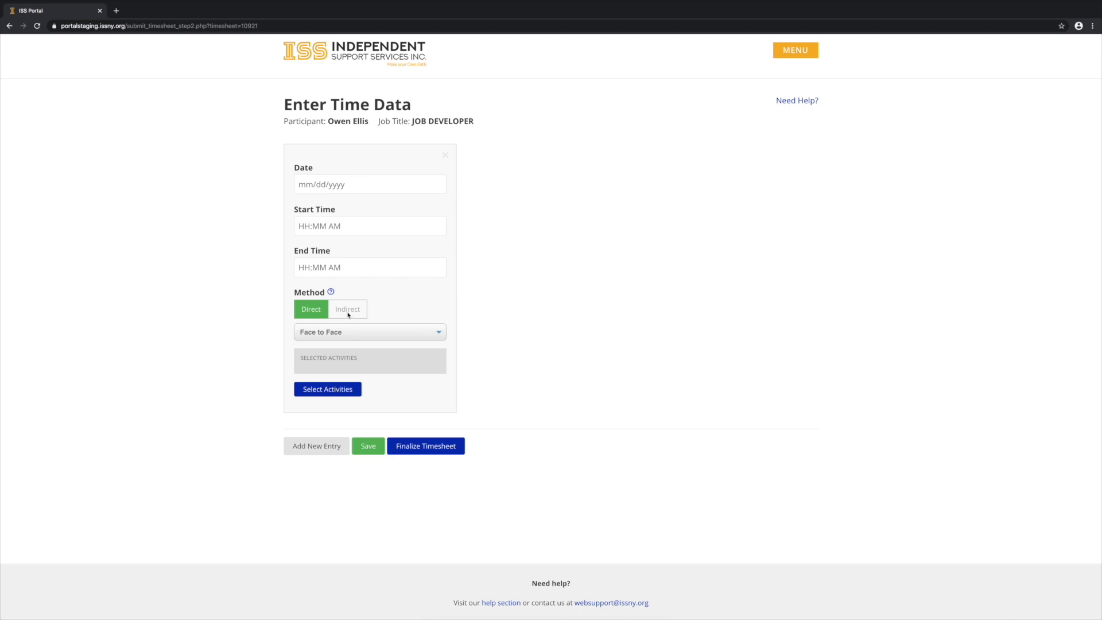
{"action": "left_click", "coordinate": [347, 308]}
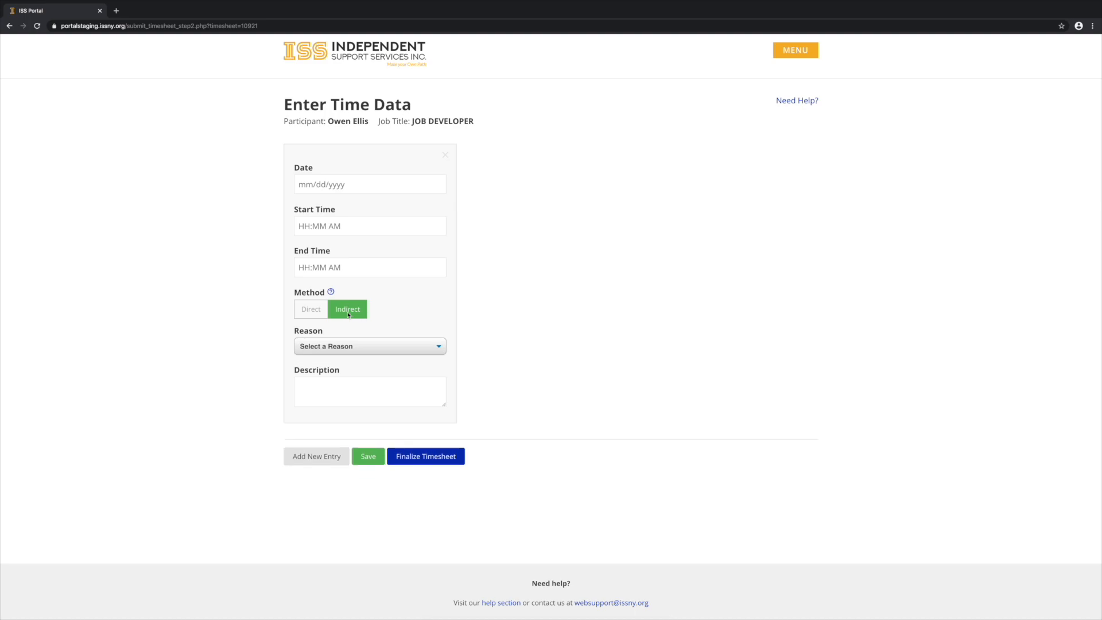
{"action": "left_click", "coordinate": [370, 347]}
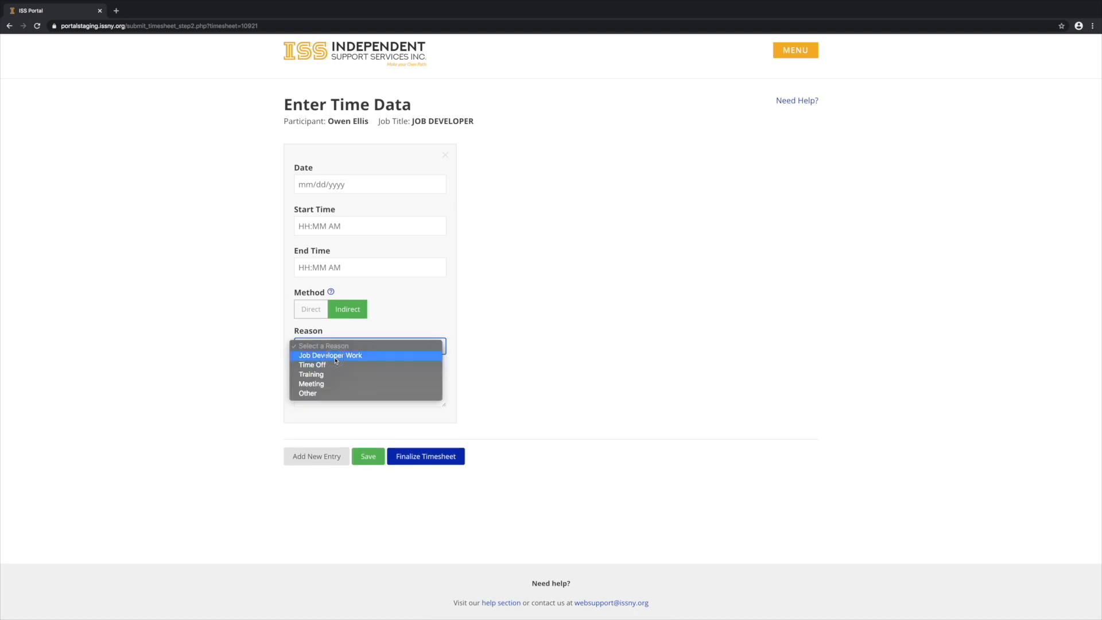
{"action": "left_click", "coordinate": [329, 356]}
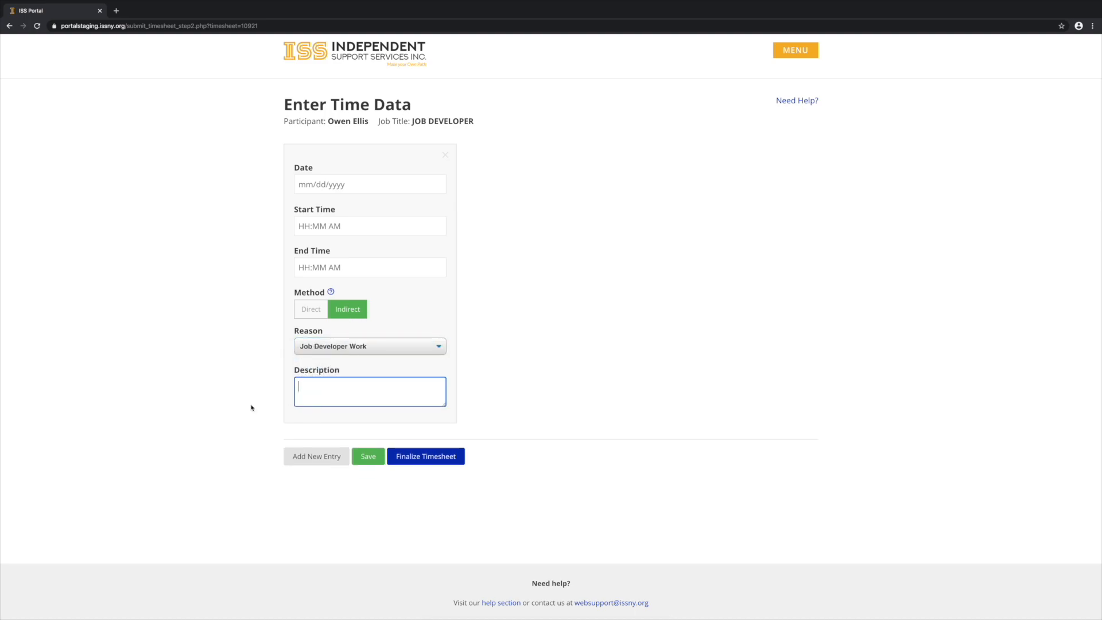